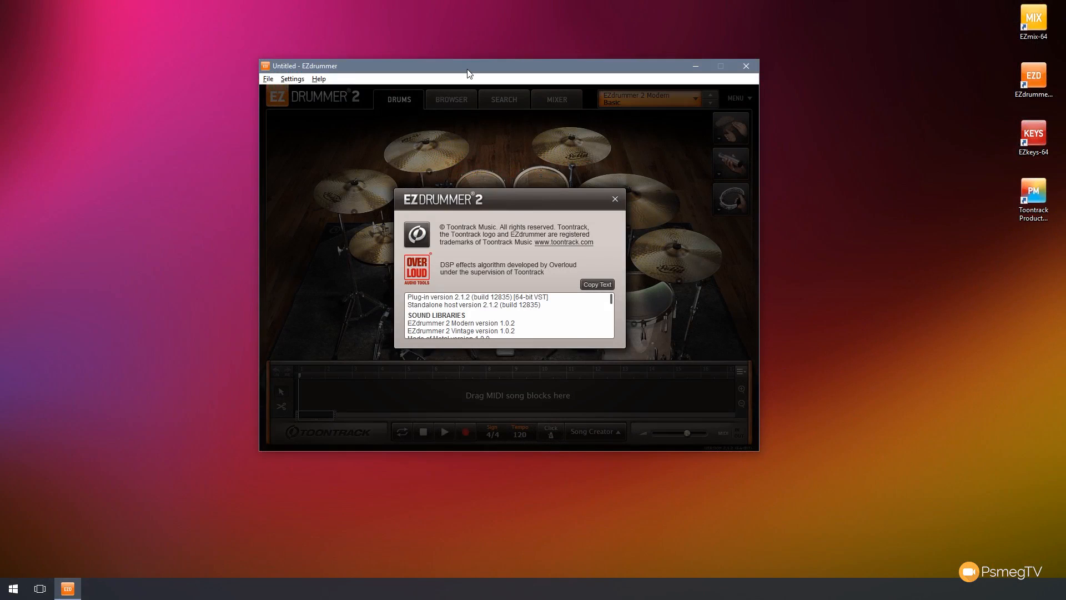
- Review the About dialog's version and library information from the main menu, then dismiss it
{"action": "left_click", "coordinate": [614, 199]}
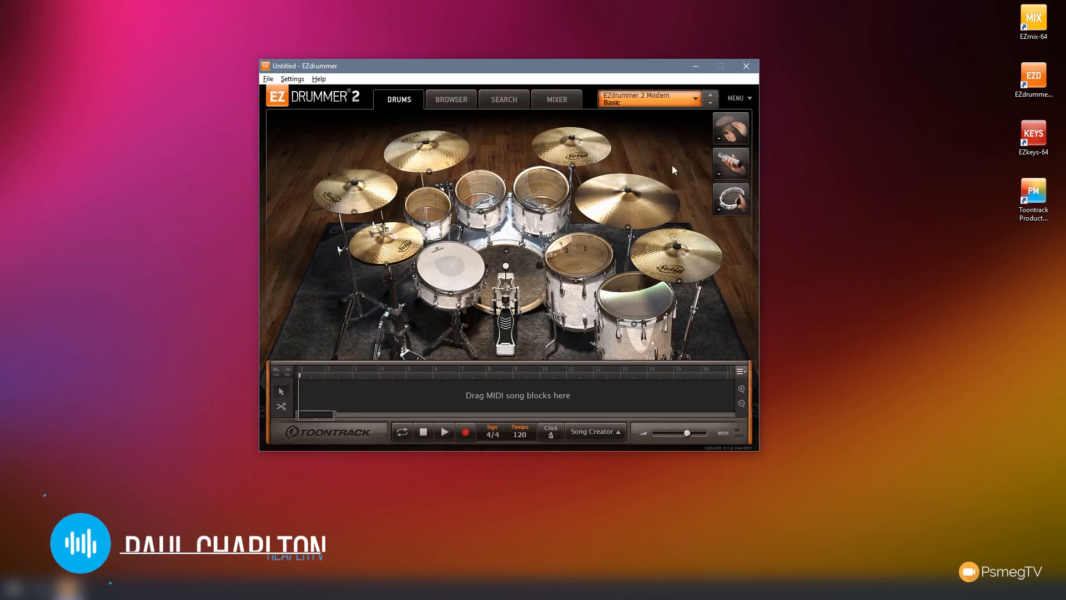
{"action": "left_click", "coordinate": [738, 98]}
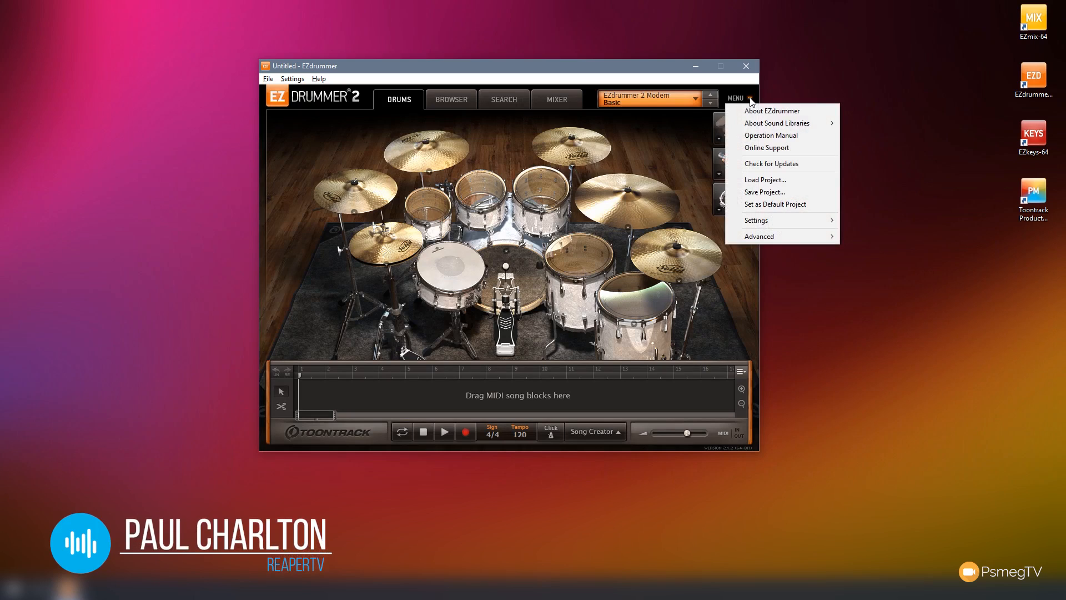
{"action": "left_click", "coordinate": [772, 111]}
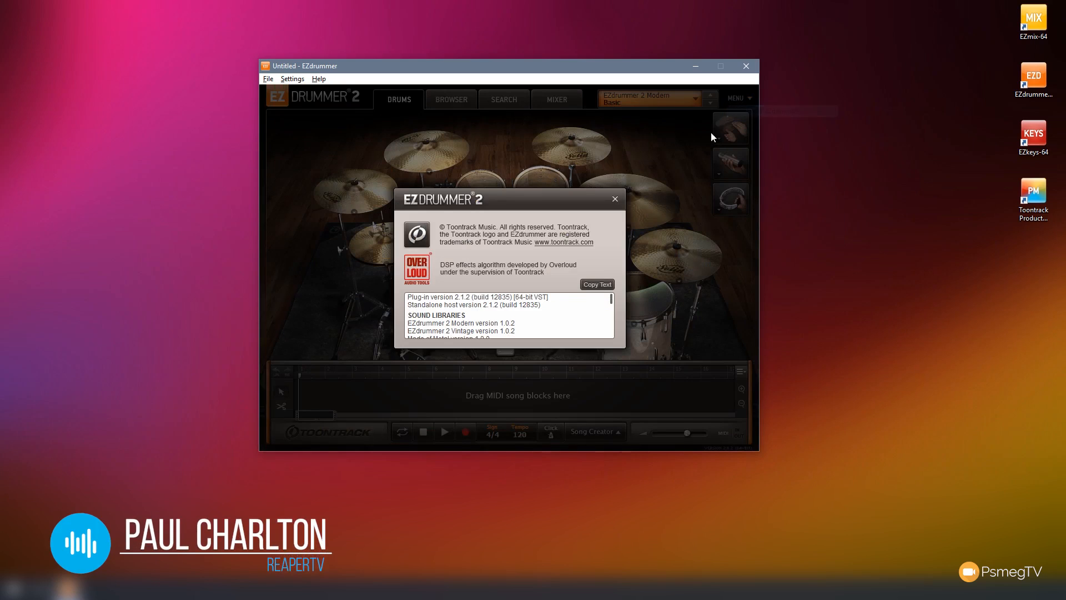
{"action": "mouse_move", "coordinate": [493, 306]}
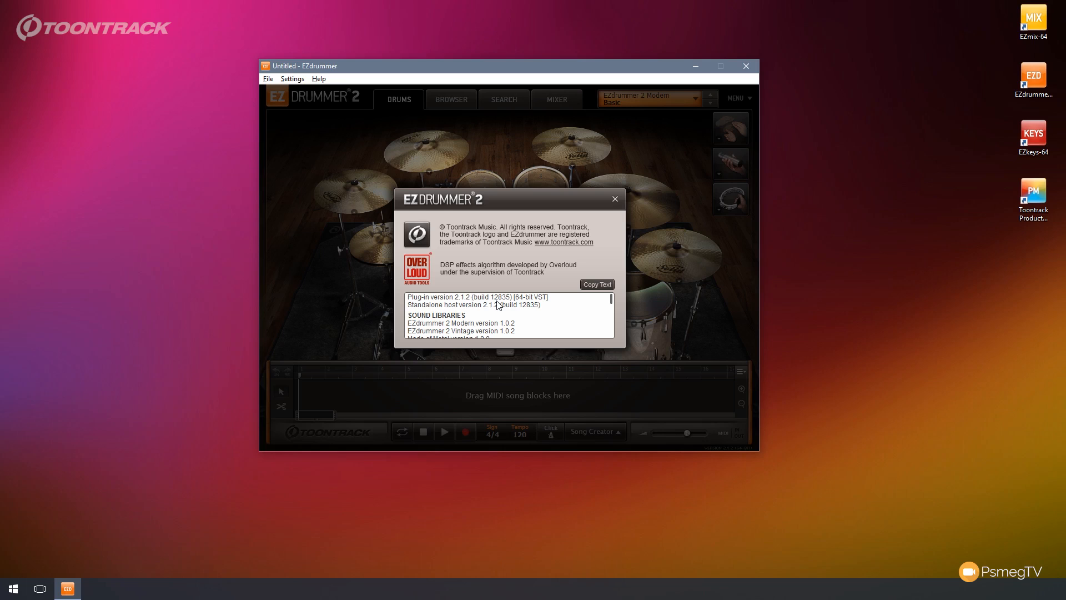
{"action": "left_click", "coordinate": [614, 199]}
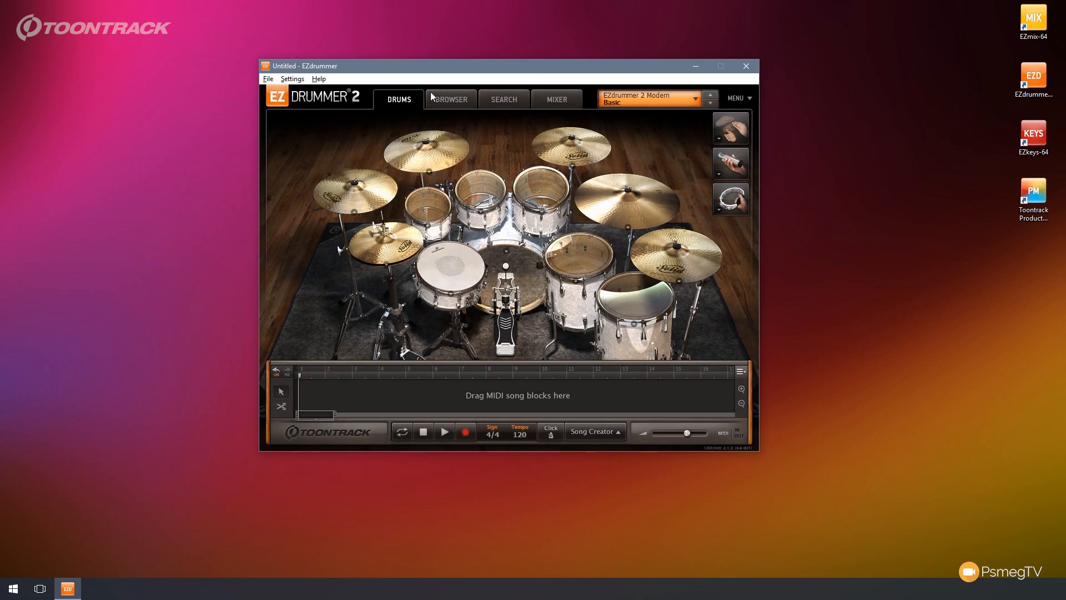
- Show the MIDI Browser and mute the second Hi-Hat Open 3 block on the timeline
{"action": "left_click", "coordinate": [451, 99]}
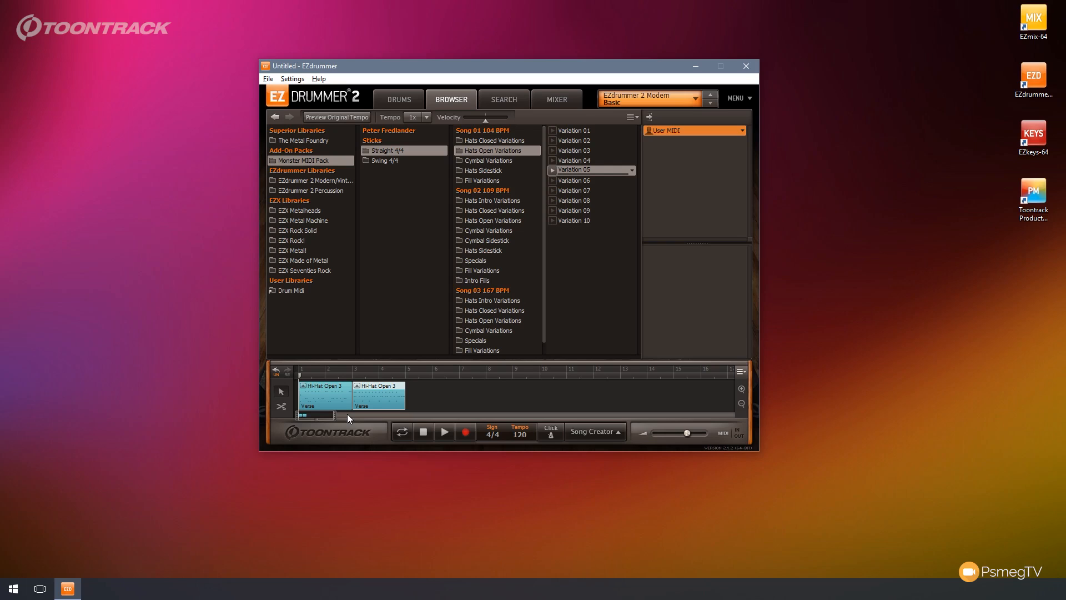
{"action": "mouse_move", "coordinate": [377, 397]}
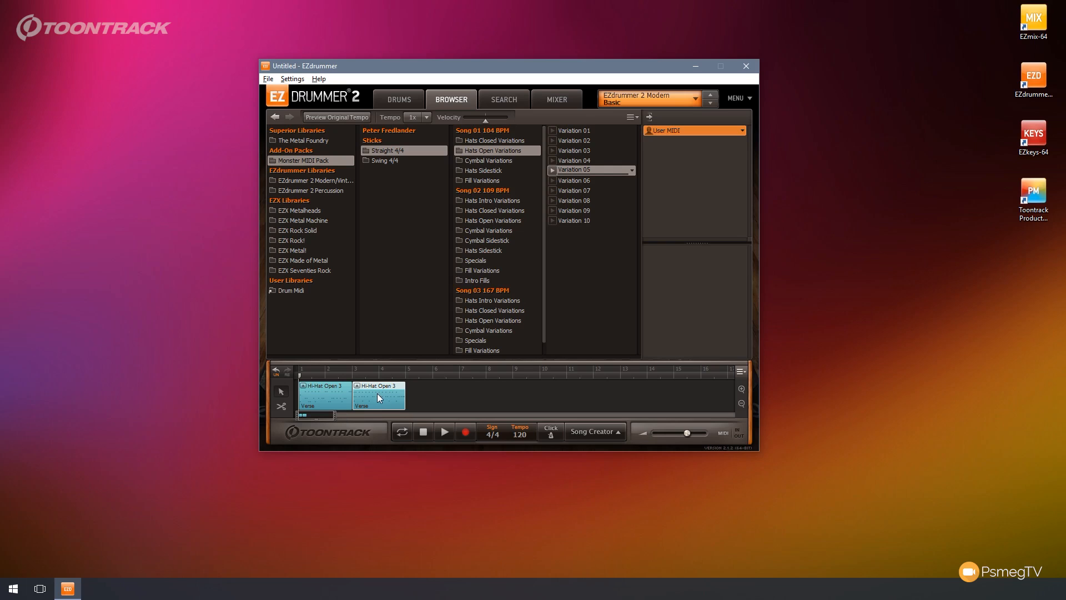
{"action": "right_click", "coordinate": [380, 397]}
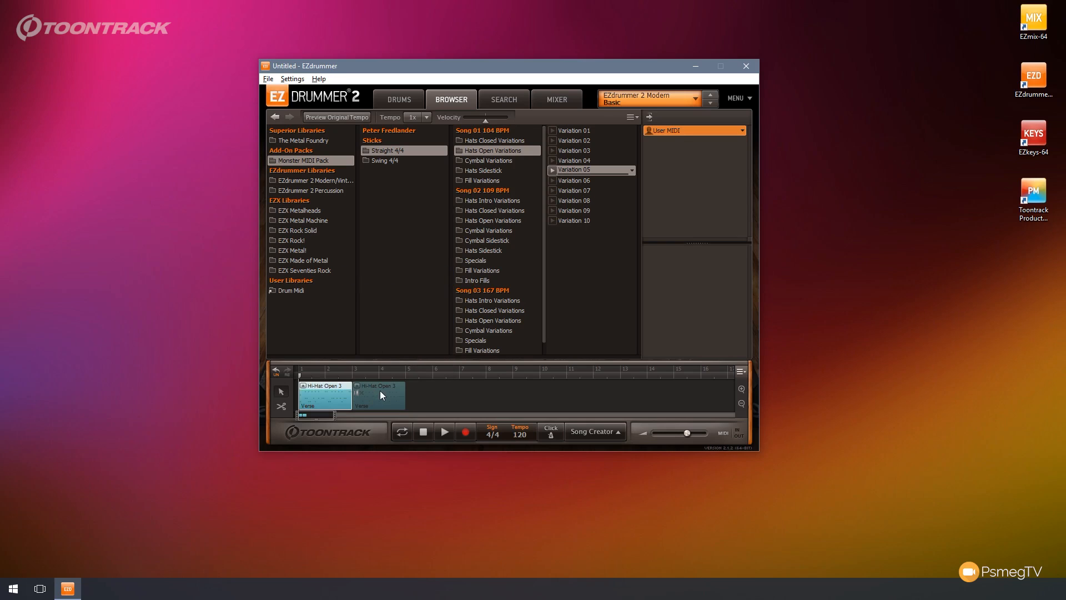
{"action": "mouse_move", "coordinate": [381, 395]}
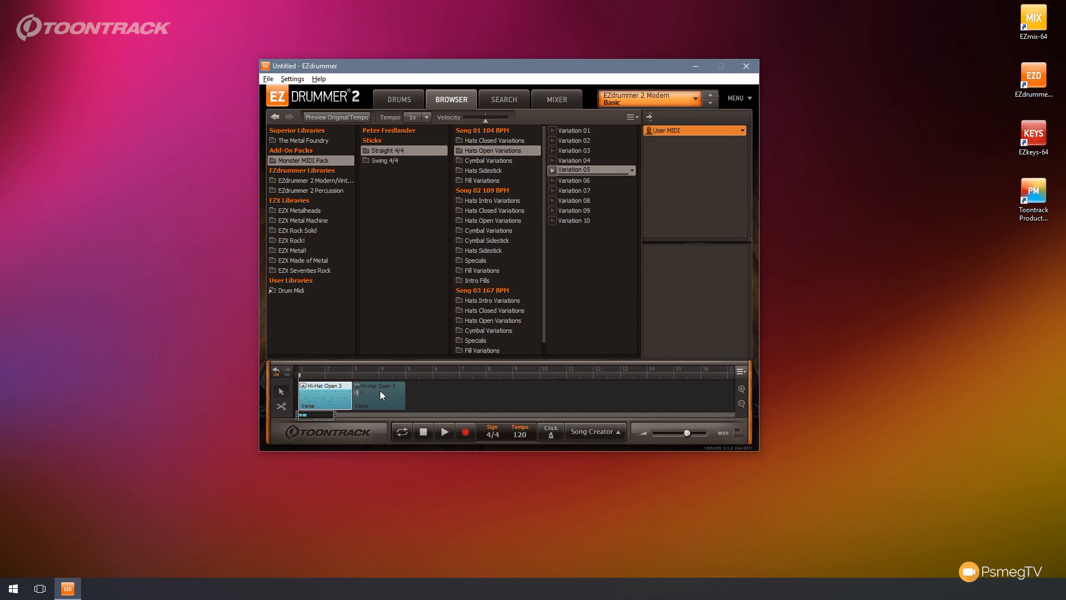
- Go from the Drums view to the Search page and preview the Verse 05 groove
{"action": "left_click", "coordinate": [398, 99]}
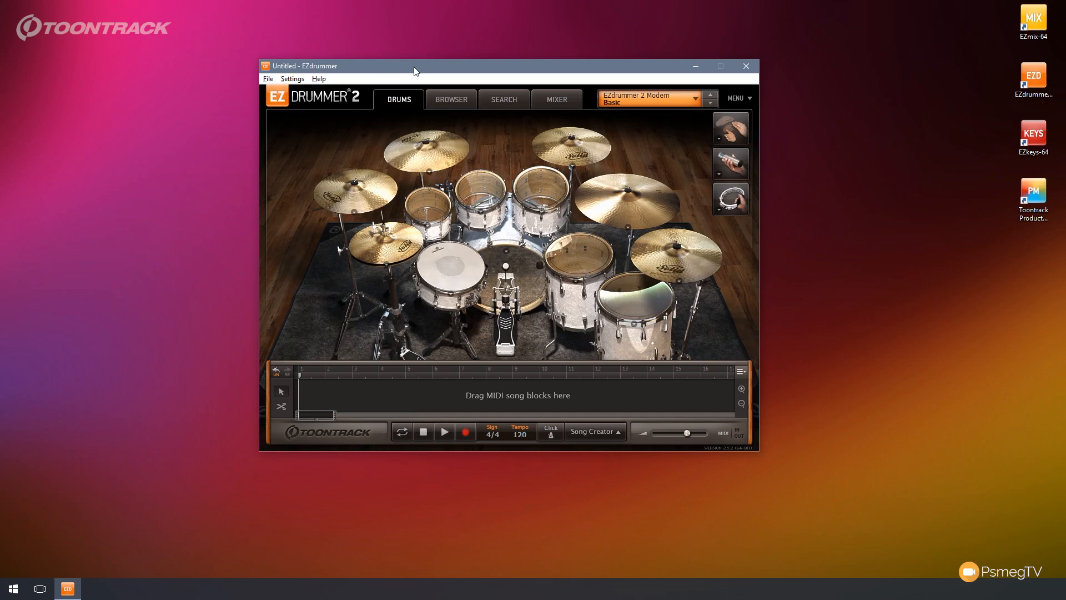
{"action": "left_click", "coordinate": [504, 98]}
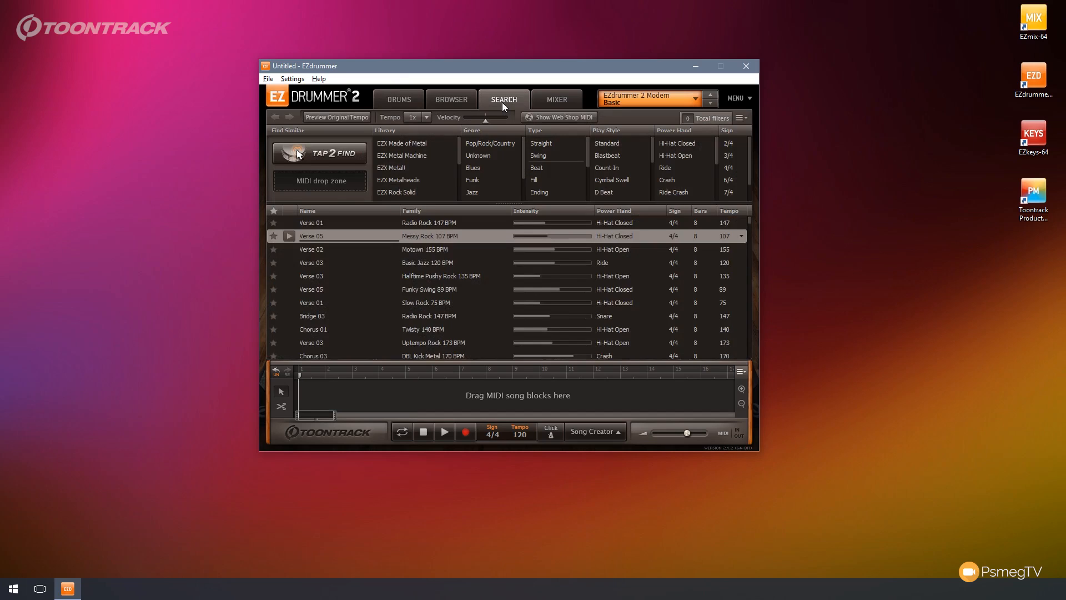
{"action": "mouse_move", "coordinate": [495, 121]}
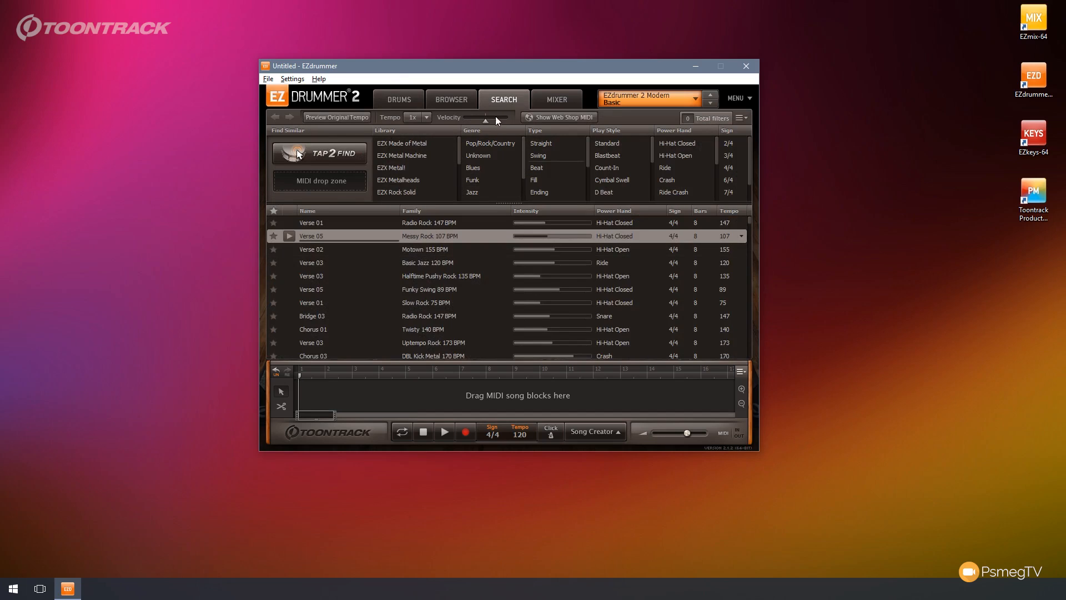
{"action": "mouse_move", "coordinate": [511, 126]}
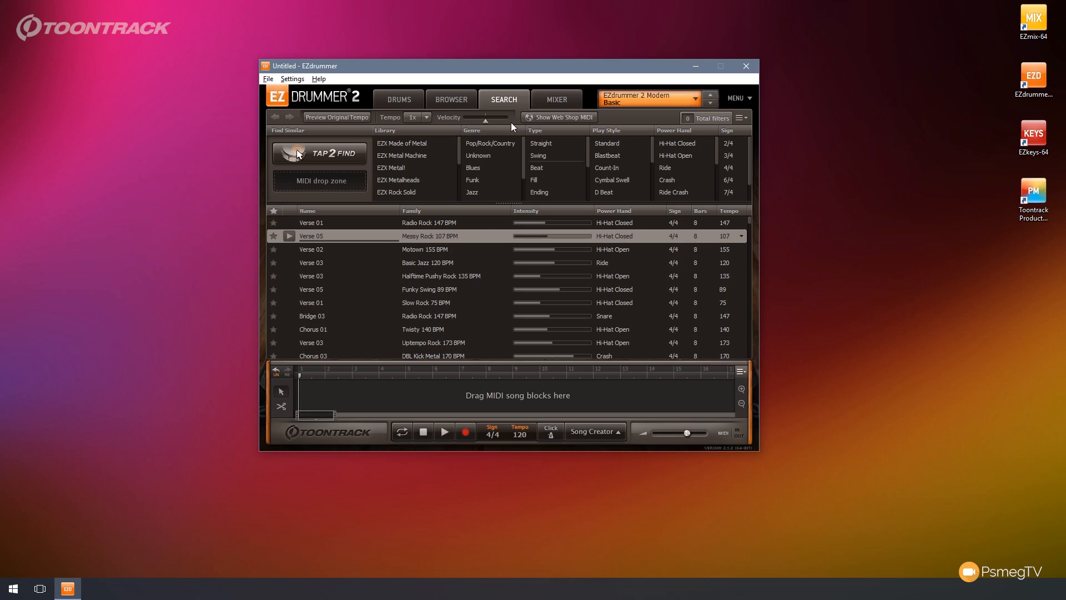
{"action": "mouse_move", "coordinate": [272, 229]}
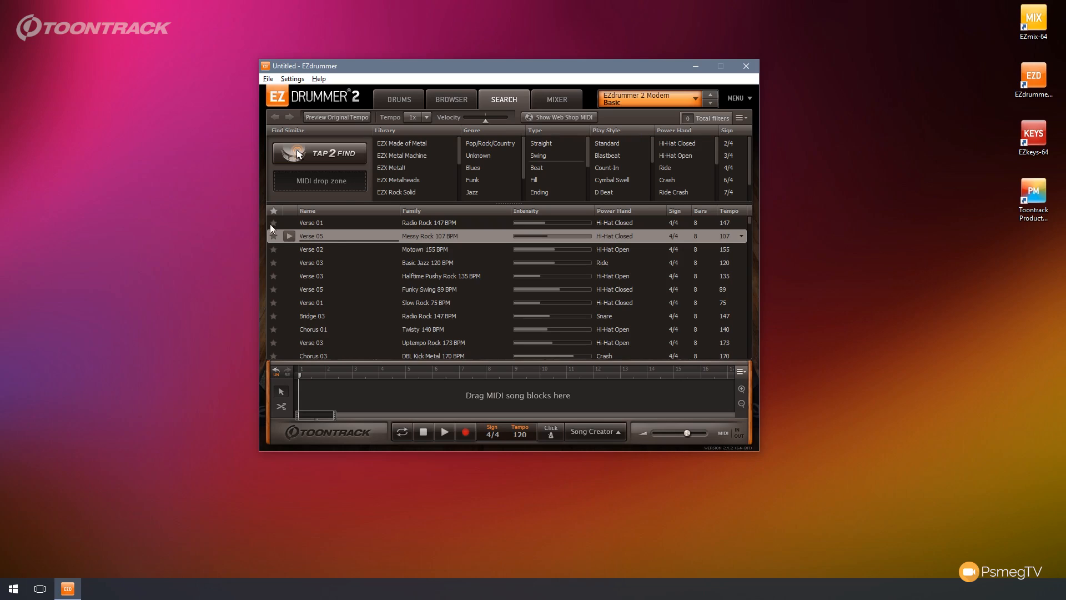
{"action": "mouse_move", "coordinate": [334, 248]}
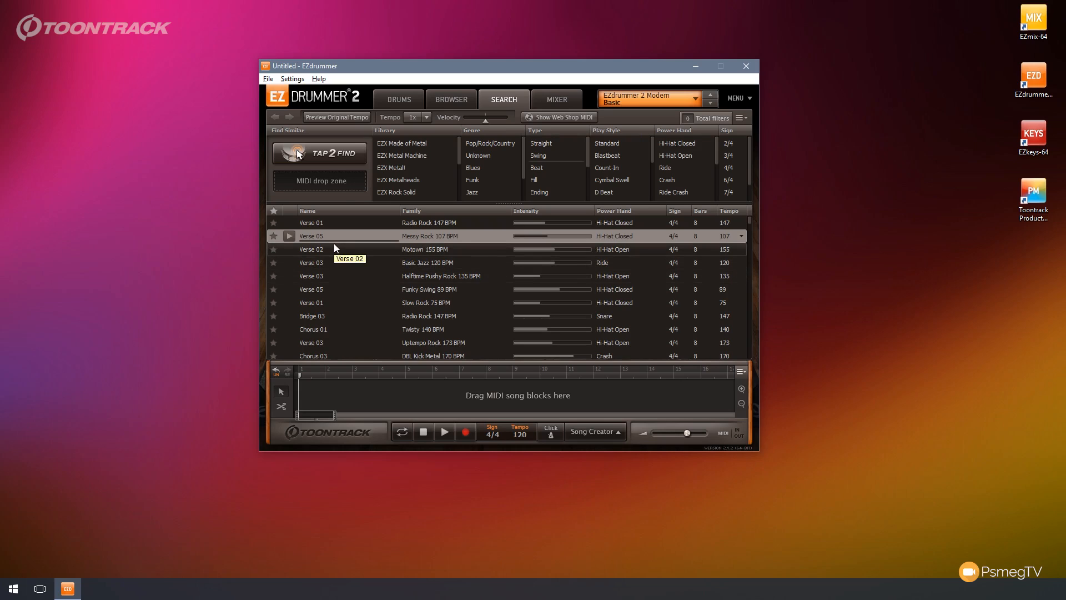
{"action": "mouse_move", "coordinate": [486, 126]}
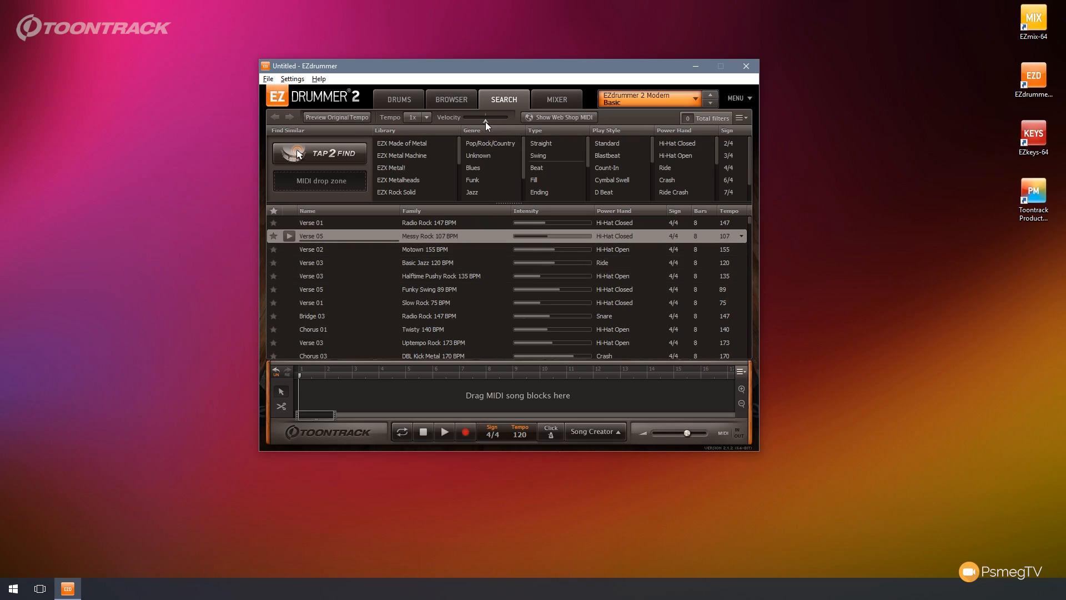
{"action": "mouse_move", "coordinate": [486, 122]}
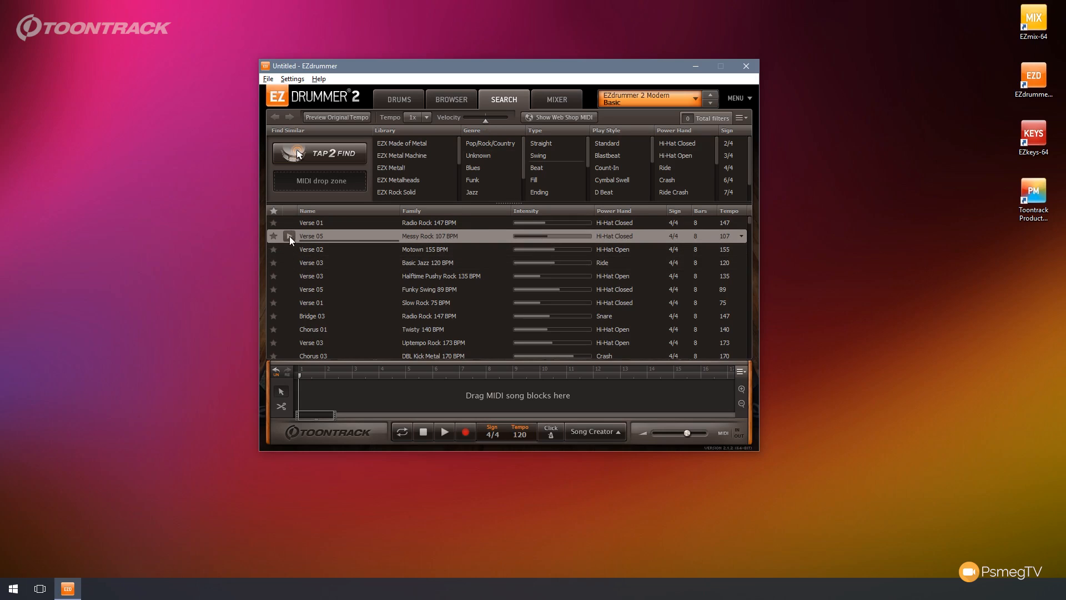
{"action": "left_click", "coordinate": [289, 235]}
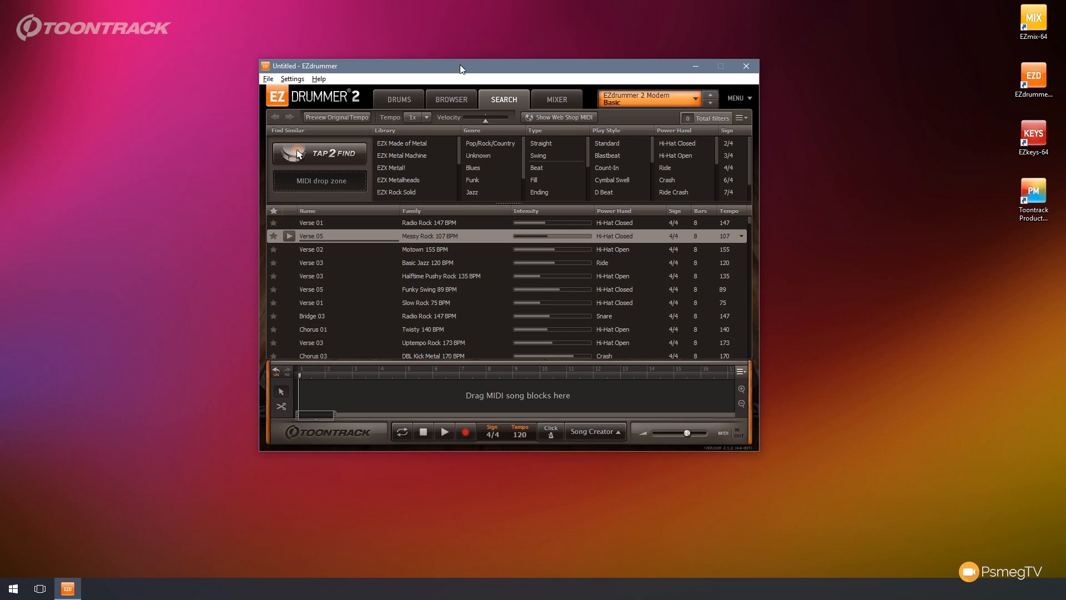
{"action": "mouse_move", "coordinate": [417, 117]}
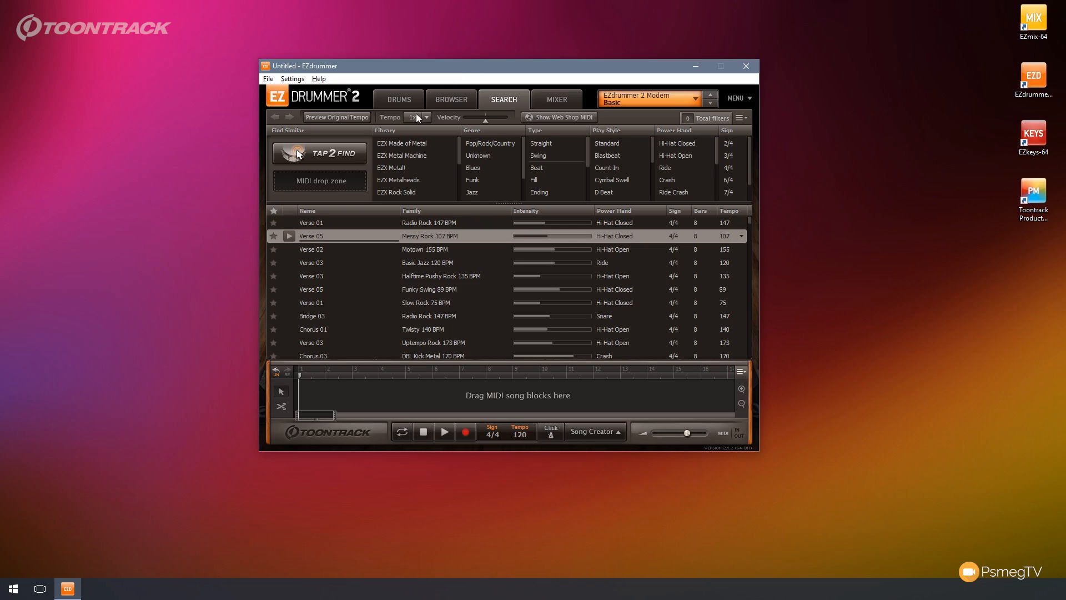
{"action": "mouse_move", "coordinate": [425, 119]}
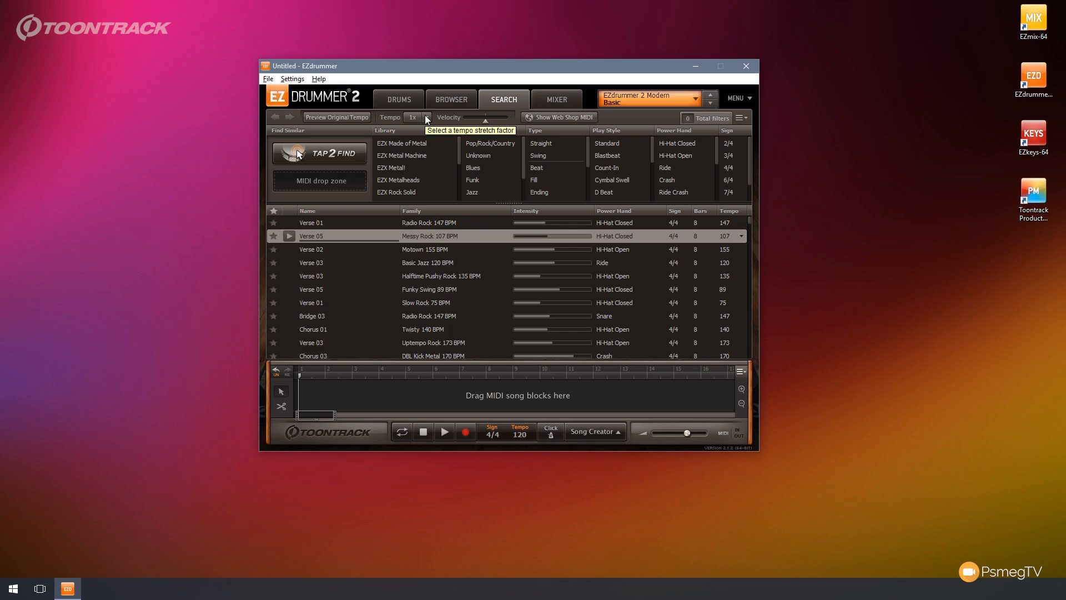
{"action": "mouse_move", "coordinate": [429, 121]}
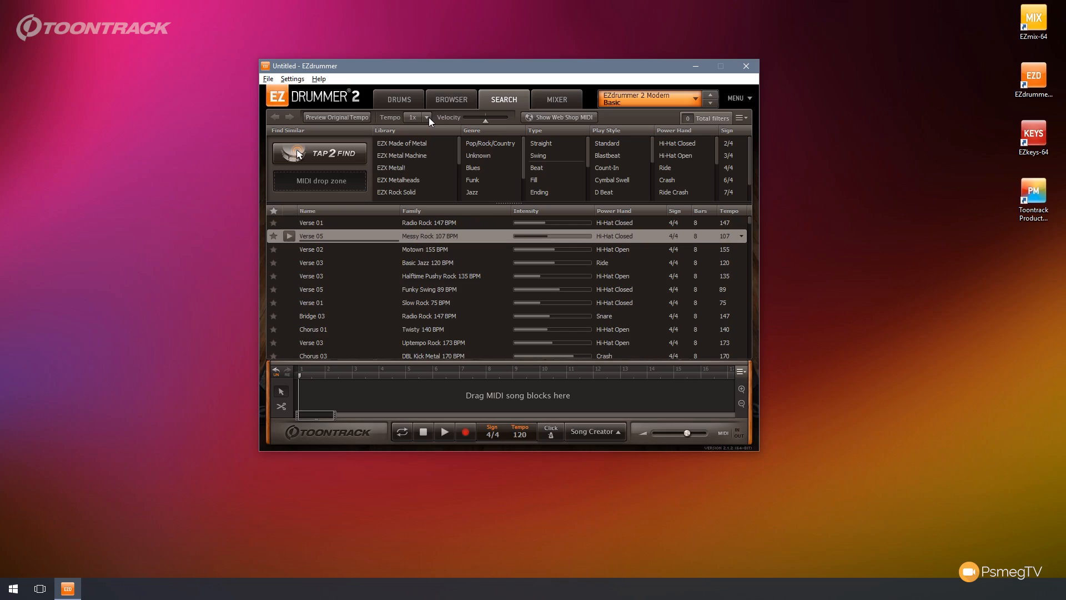
- Explore the groove preview tempo choices, trying double tempo, and preview the Verse 01 groove
{"action": "left_click", "coordinate": [426, 117]}
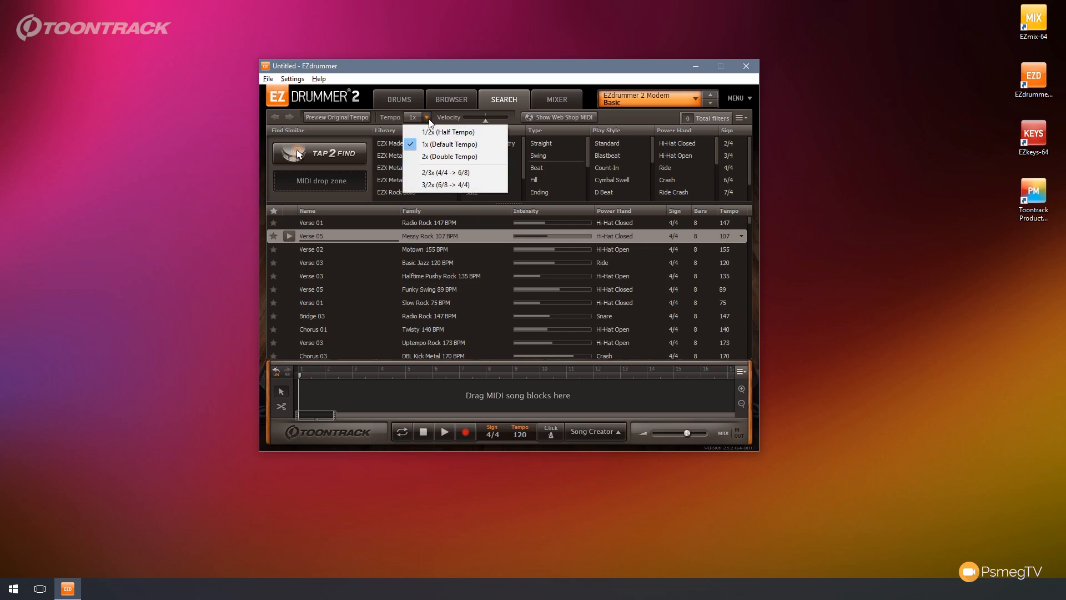
{"action": "mouse_move", "coordinate": [430, 124]}
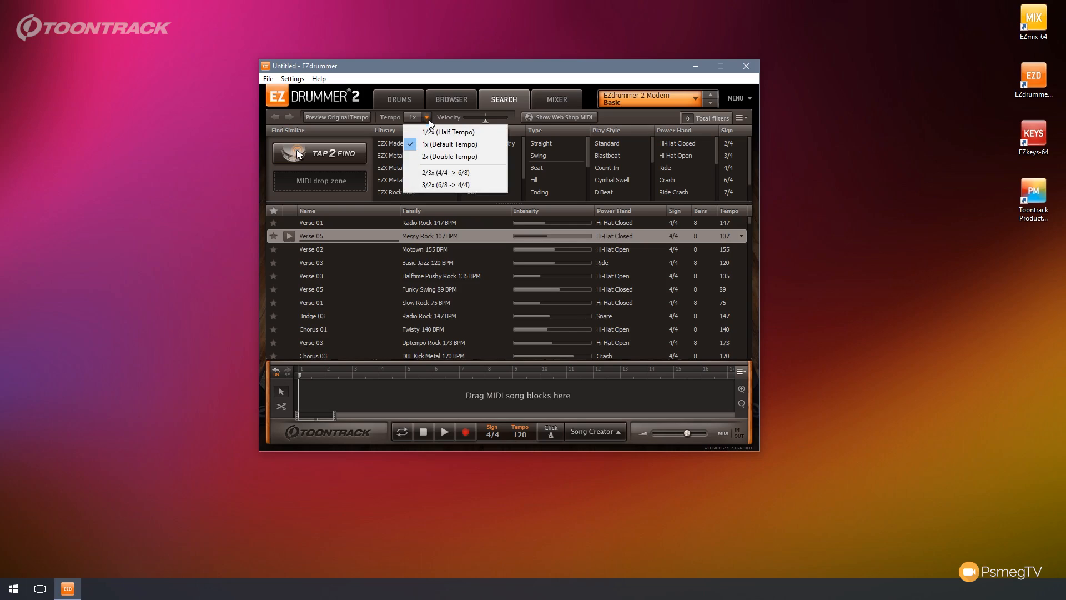
{"action": "mouse_move", "coordinate": [454, 173]}
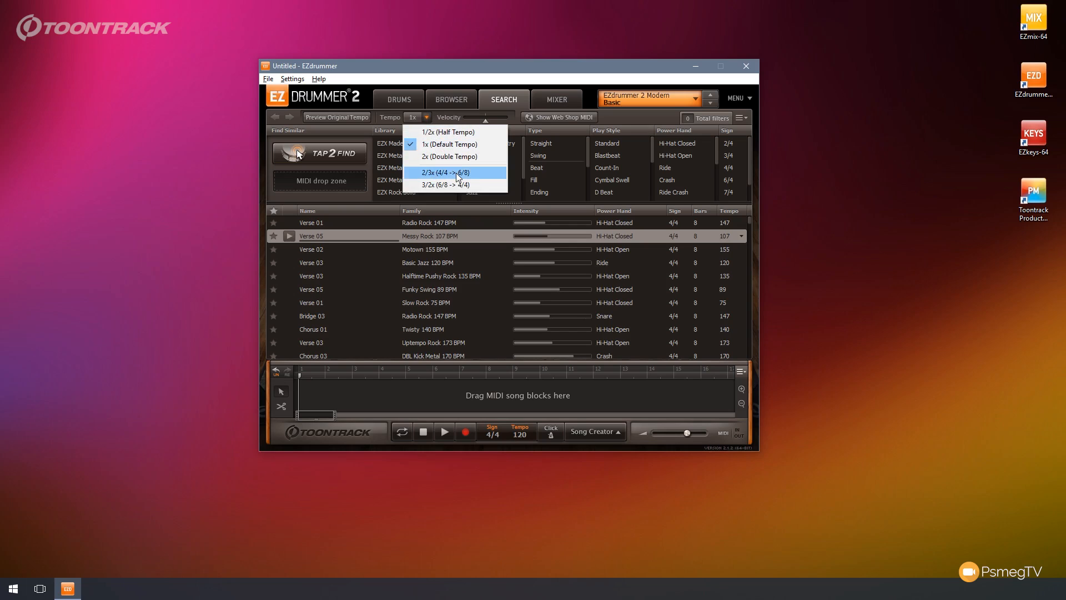
{"action": "mouse_move", "coordinate": [462, 185]}
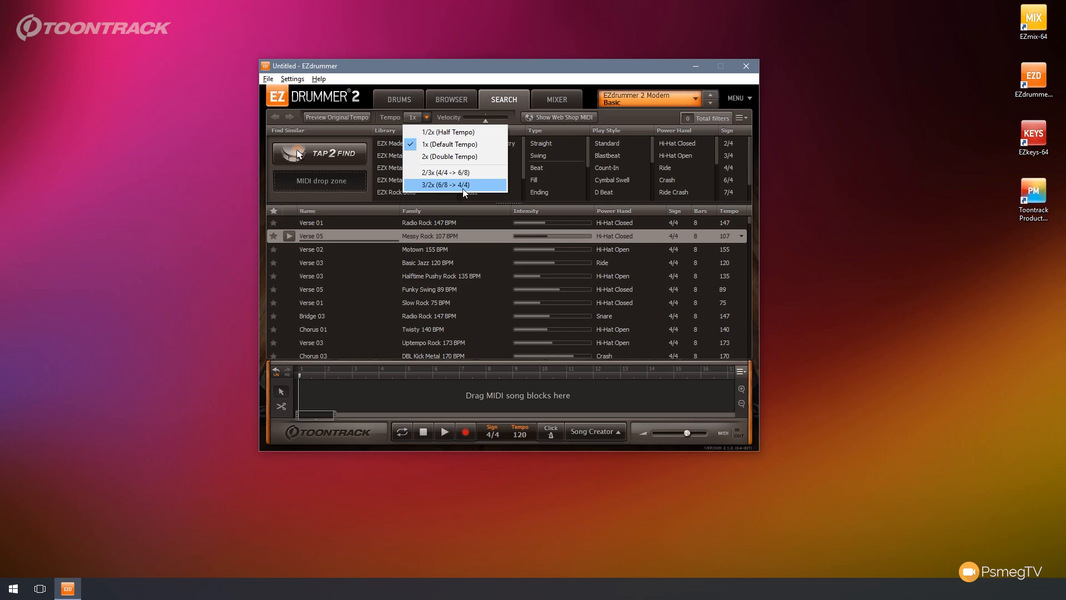
{"action": "mouse_move", "coordinate": [451, 156]}
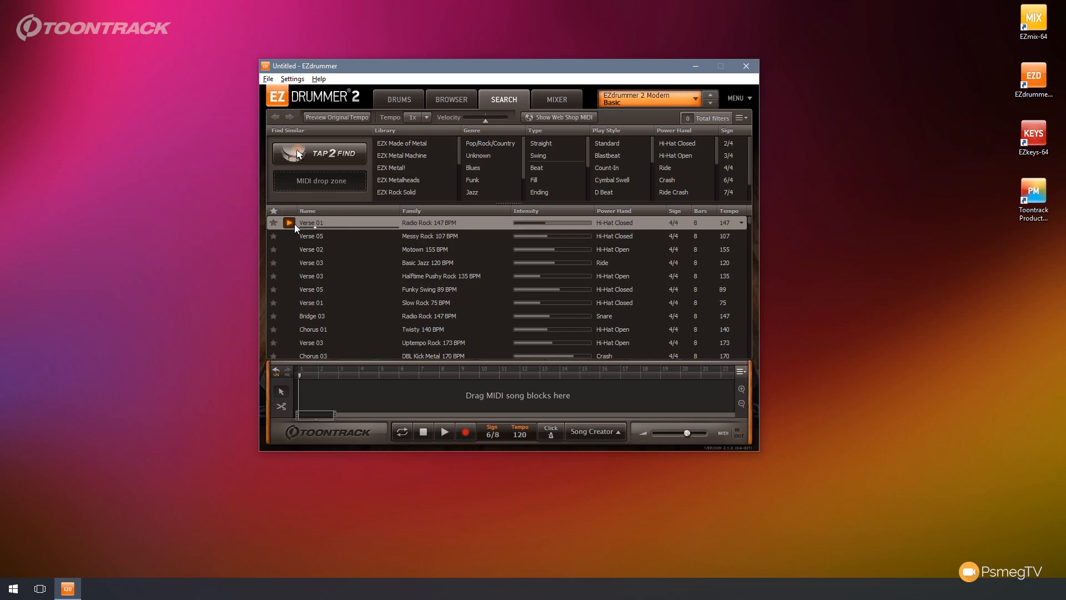
{"action": "left_click", "coordinate": [426, 117]}
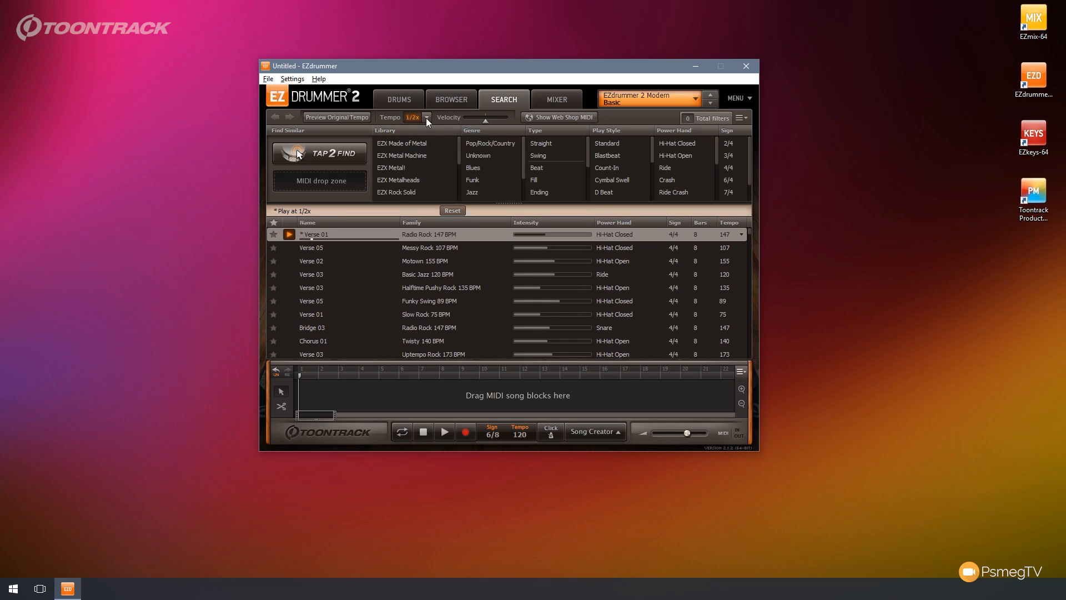
{"action": "mouse_move", "coordinate": [488, 125]}
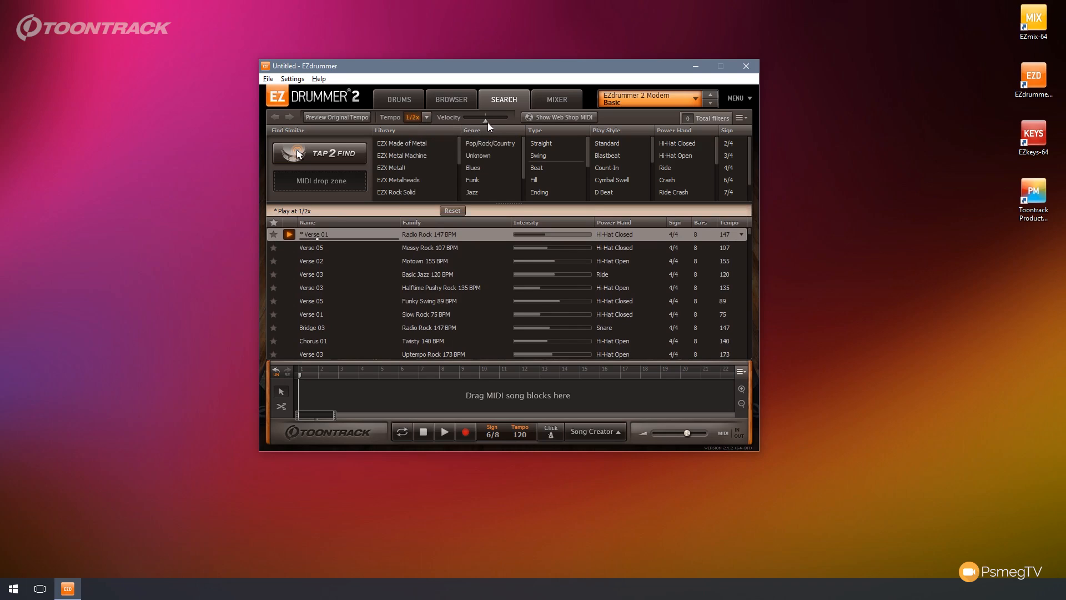
{"action": "left_click", "coordinate": [425, 117]}
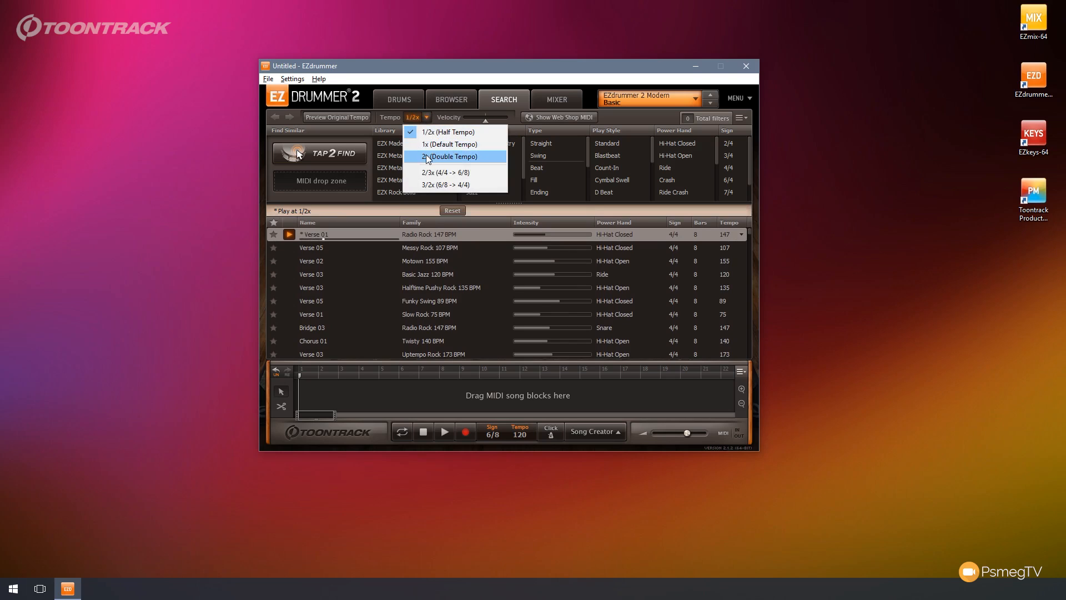
{"action": "left_click", "coordinate": [449, 157]}
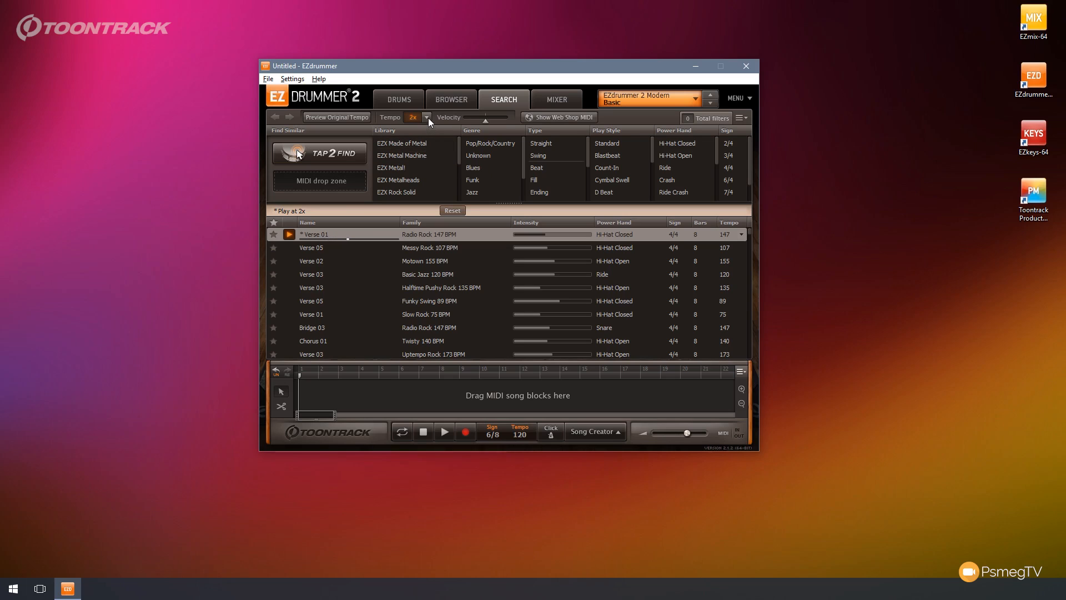
{"action": "left_click", "coordinate": [427, 116]}
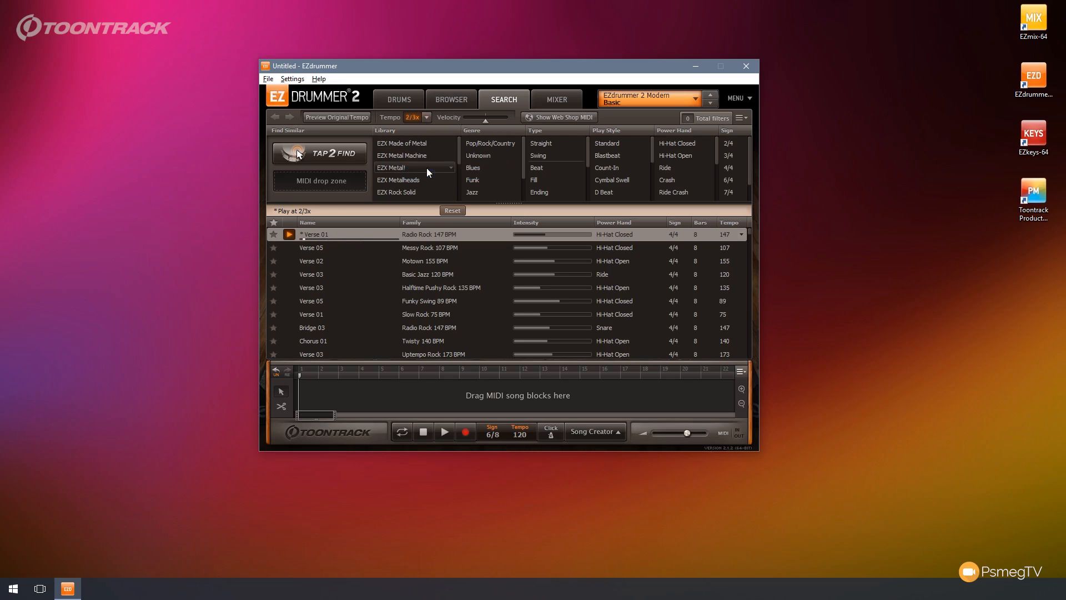
{"action": "mouse_move", "coordinate": [426, 170]}
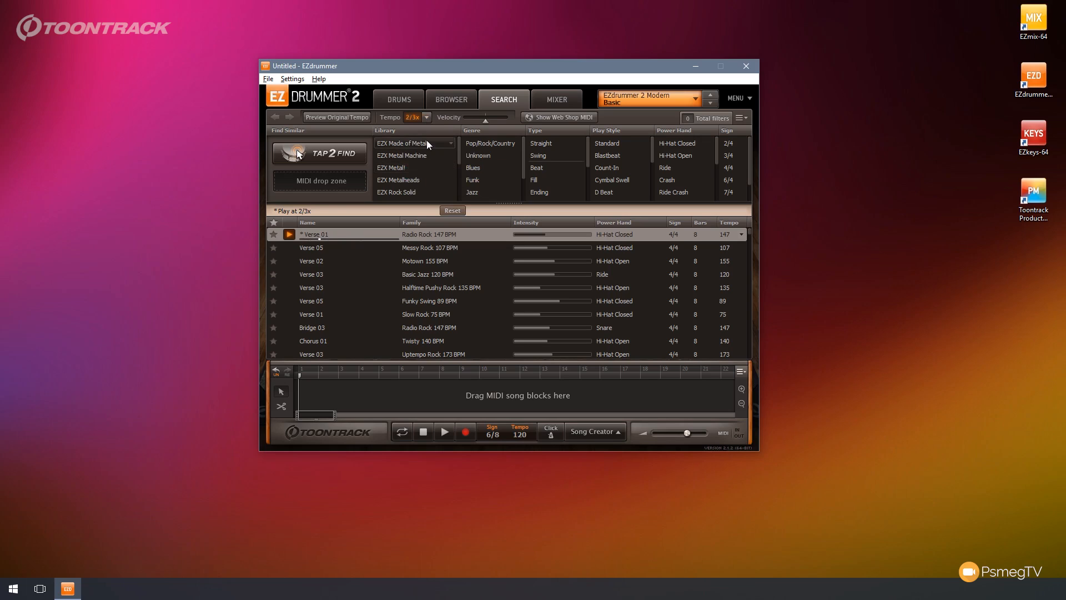
- Try 3/2x and default 1x preview tempos, then settle on 2/3x so 4/4 grooves play as 6/8
{"action": "left_click", "coordinate": [426, 117]}
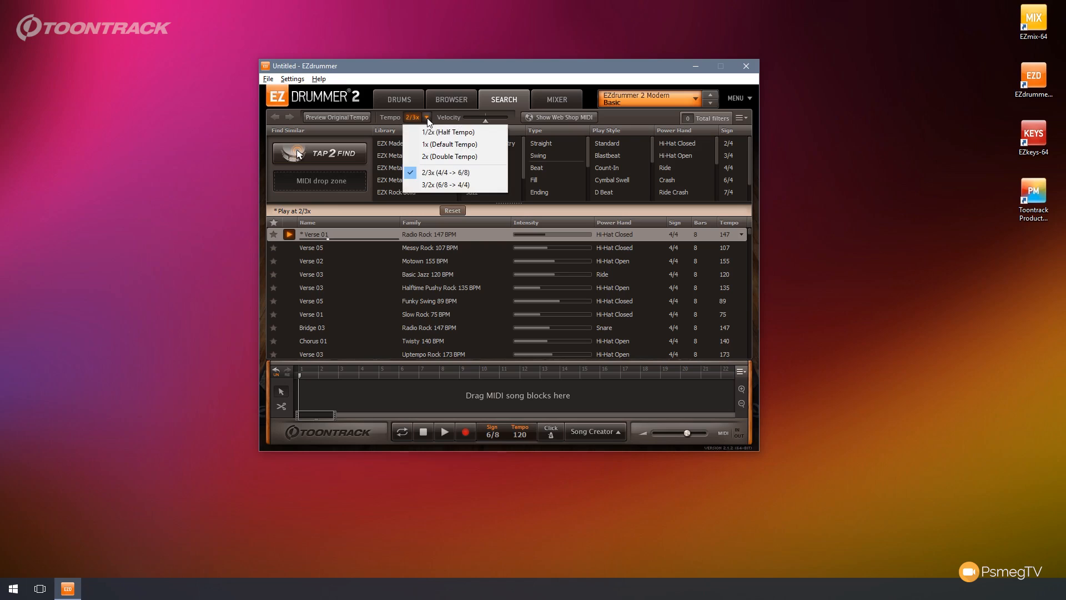
{"action": "left_click", "coordinate": [445, 184]}
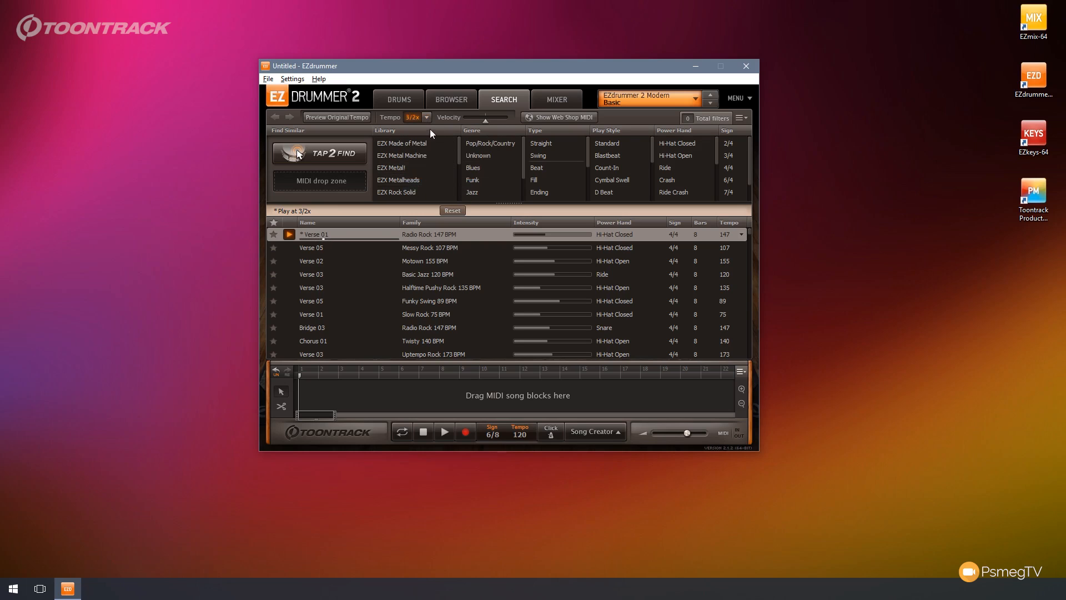
{"action": "mouse_move", "coordinate": [320, 235]}
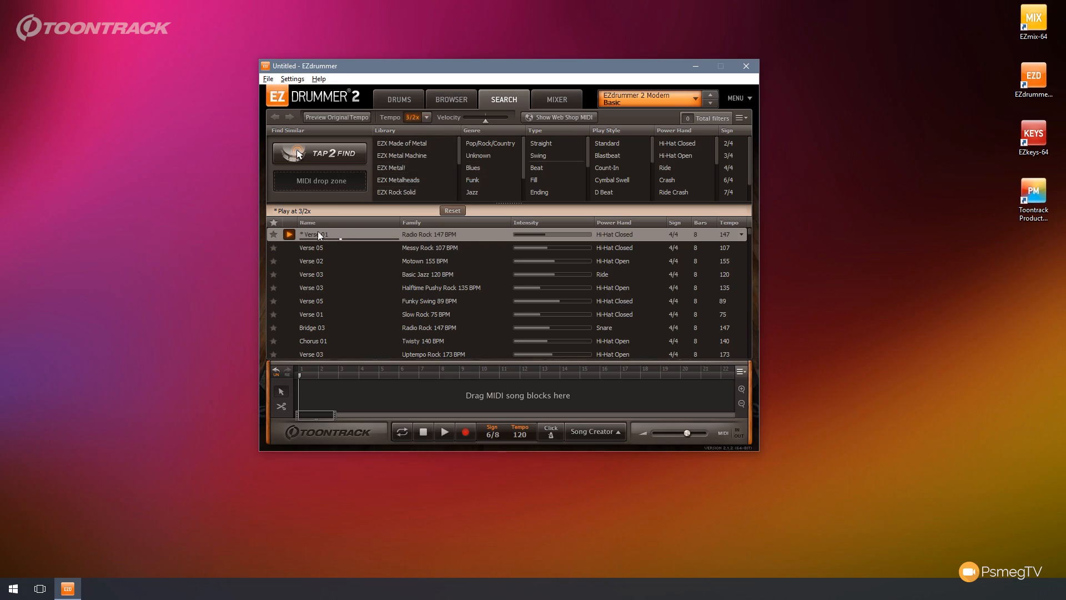
{"action": "left_click", "coordinate": [423, 117]}
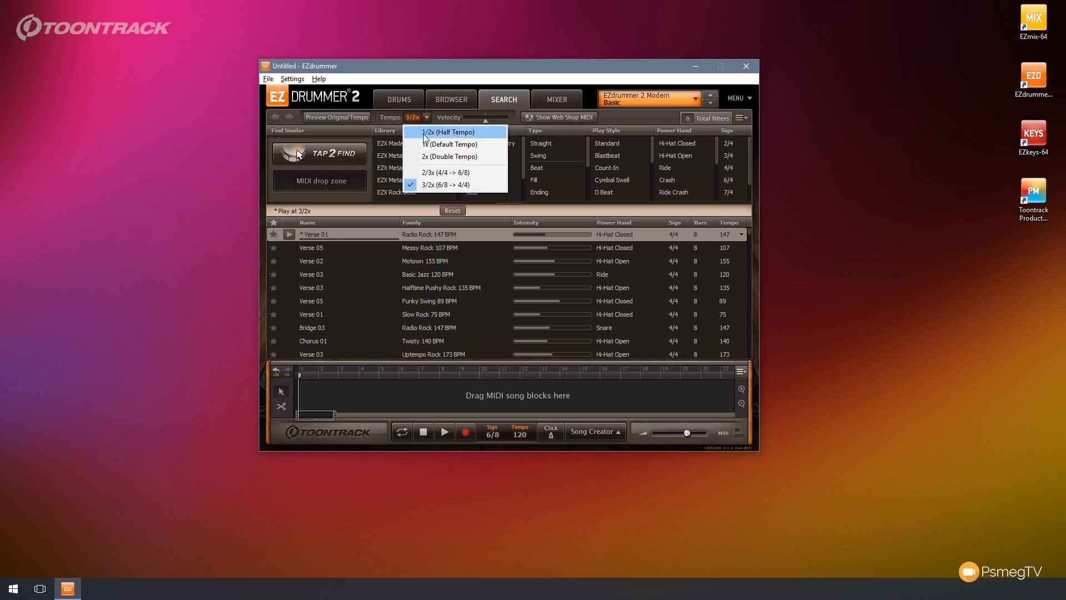
{"action": "left_click", "coordinate": [448, 144]}
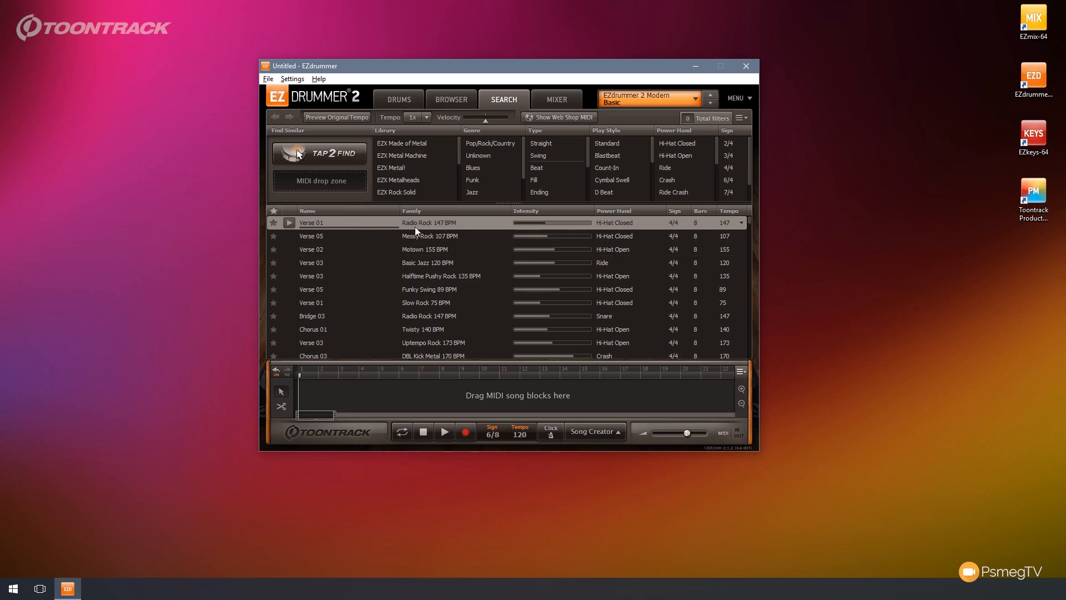
{"action": "left_click", "coordinate": [426, 117]}
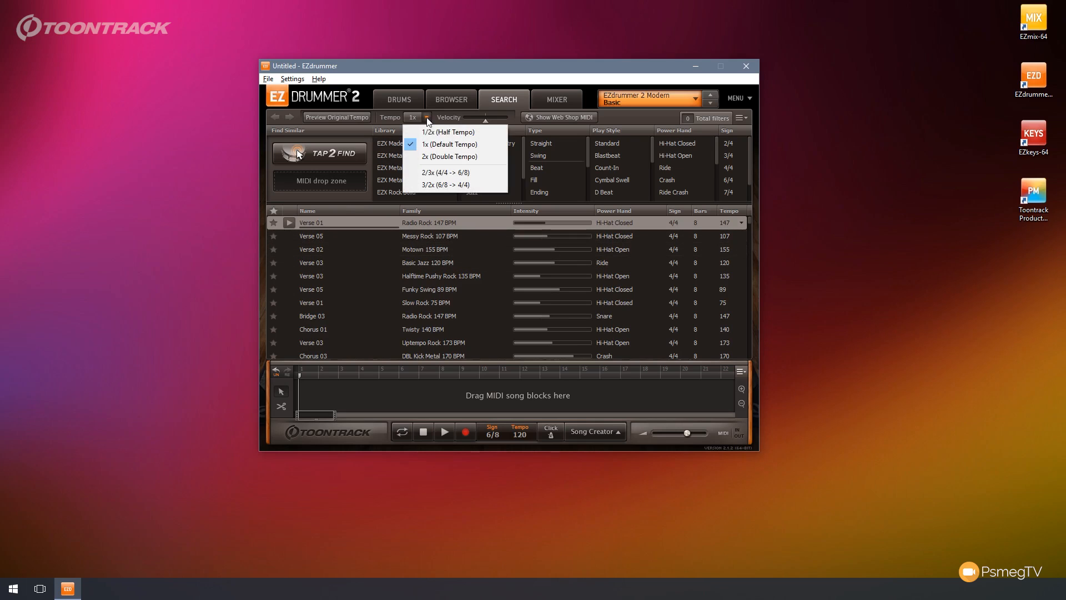
{"action": "left_click", "coordinate": [434, 172]}
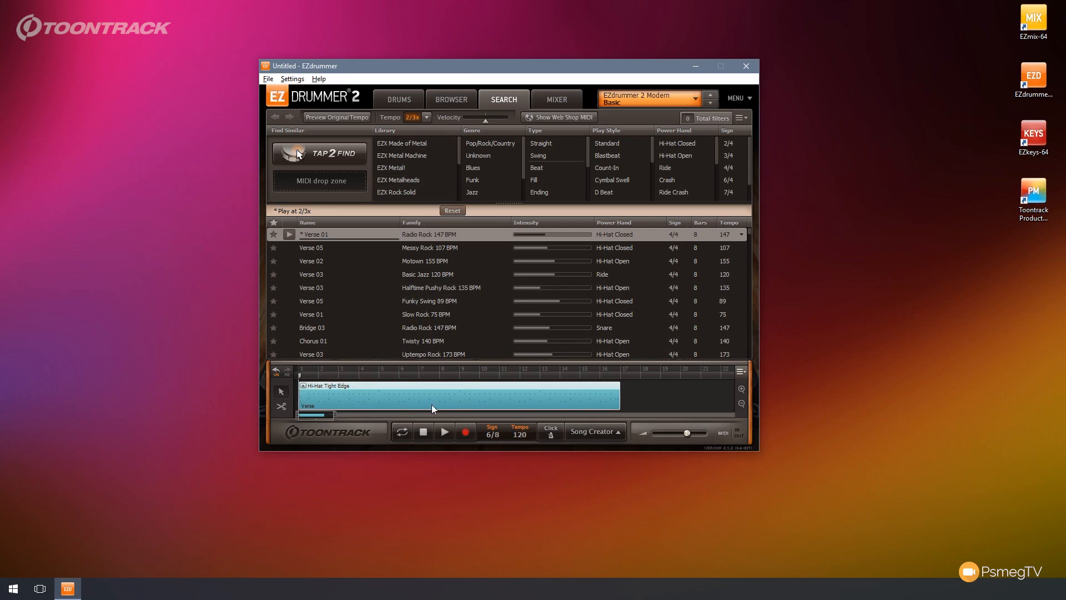
{"action": "mouse_move", "coordinate": [408, 400]}
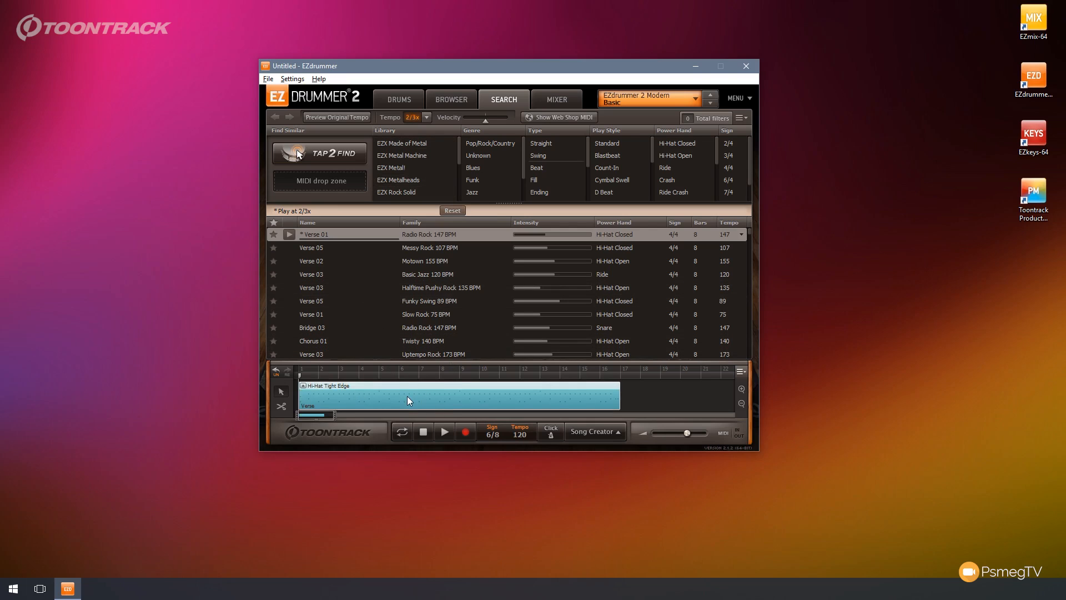
- Play and stop the song timeline with the Verse groove using the transport
{"action": "left_click", "coordinate": [444, 432]}
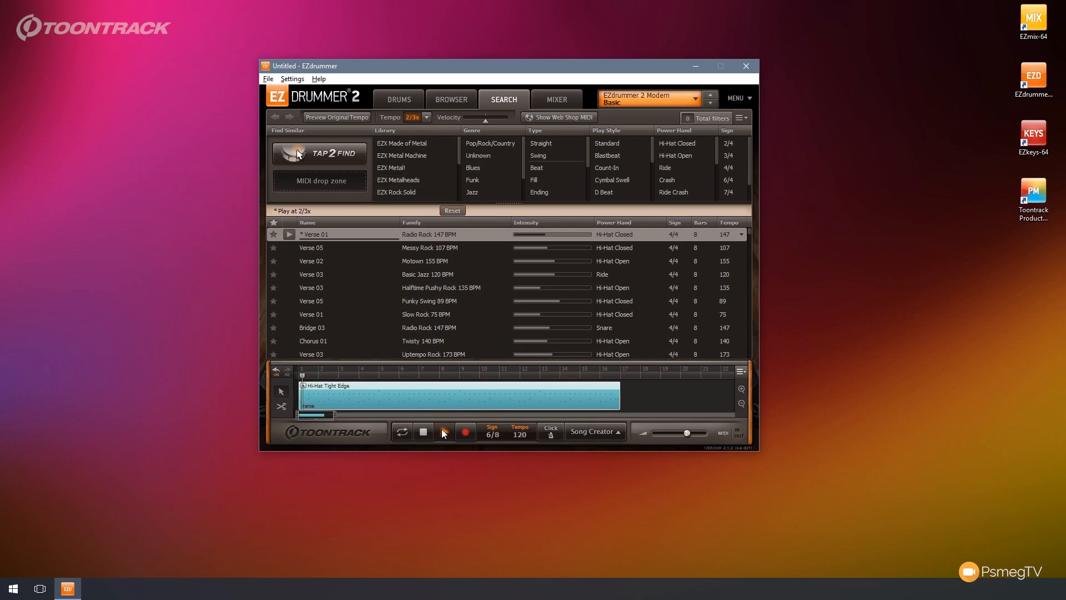
{"action": "left_click", "coordinate": [444, 431]}
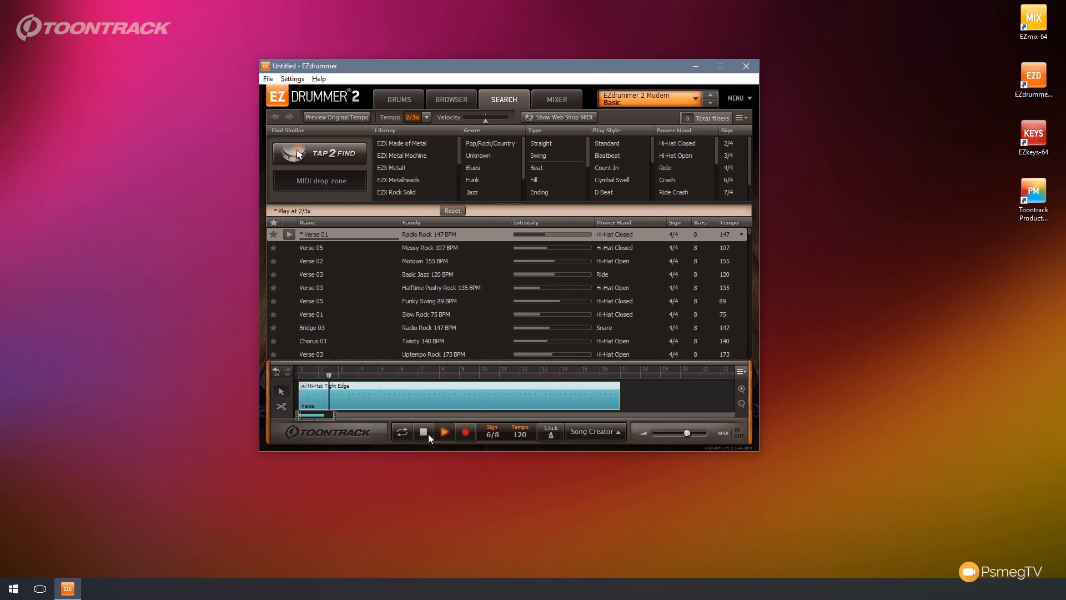
{"action": "left_click", "coordinate": [444, 432]}
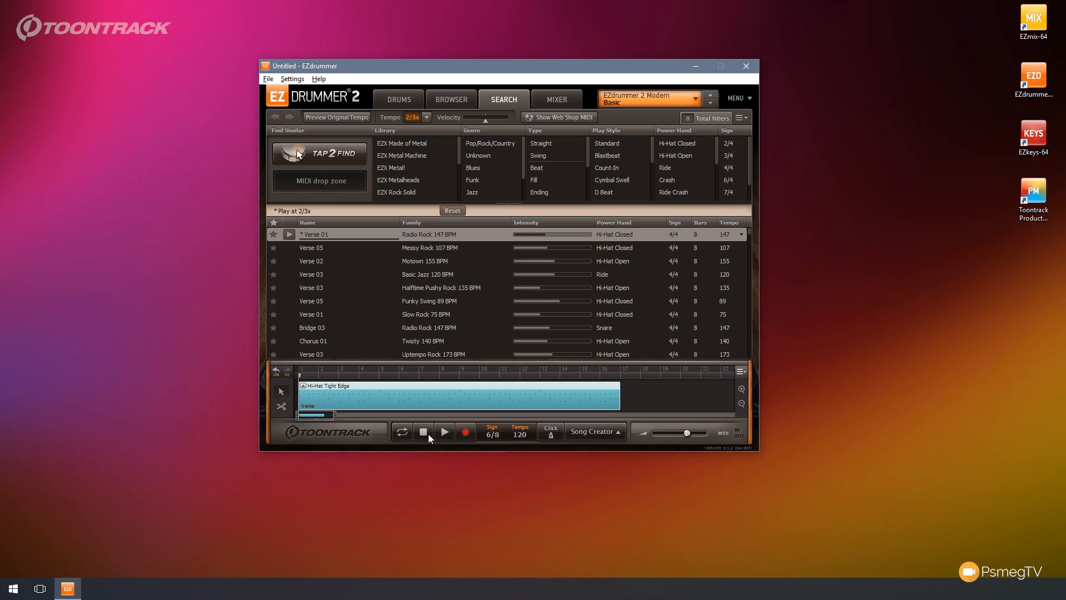
{"action": "mouse_move", "coordinate": [419, 112]}
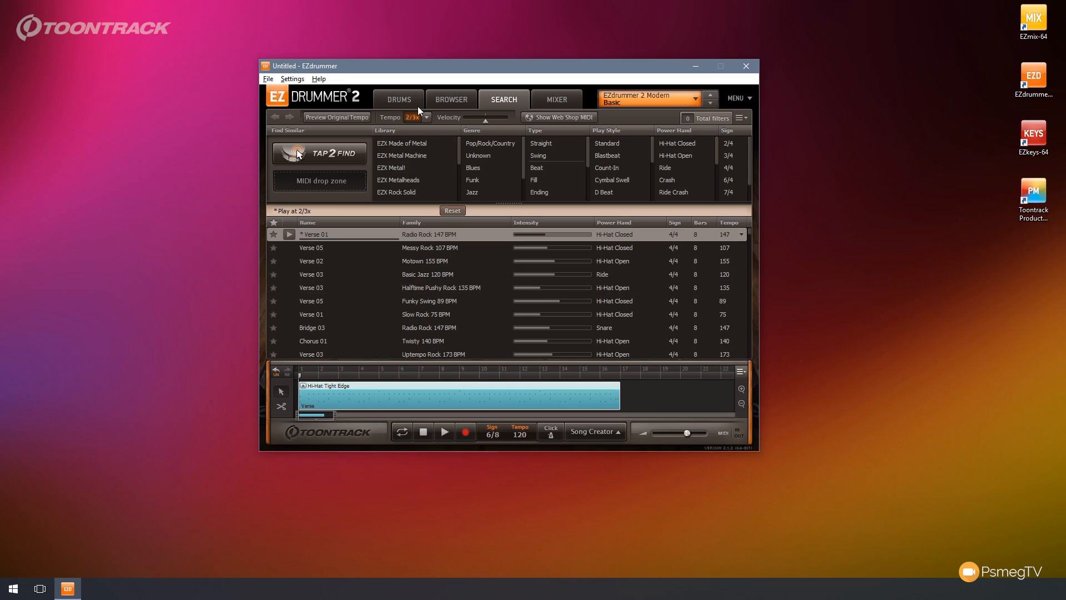
- Return the groove preview tempo to the default 1x, keeping the Verse block on the timeline
{"action": "left_click", "coordinate": [424, 117]}
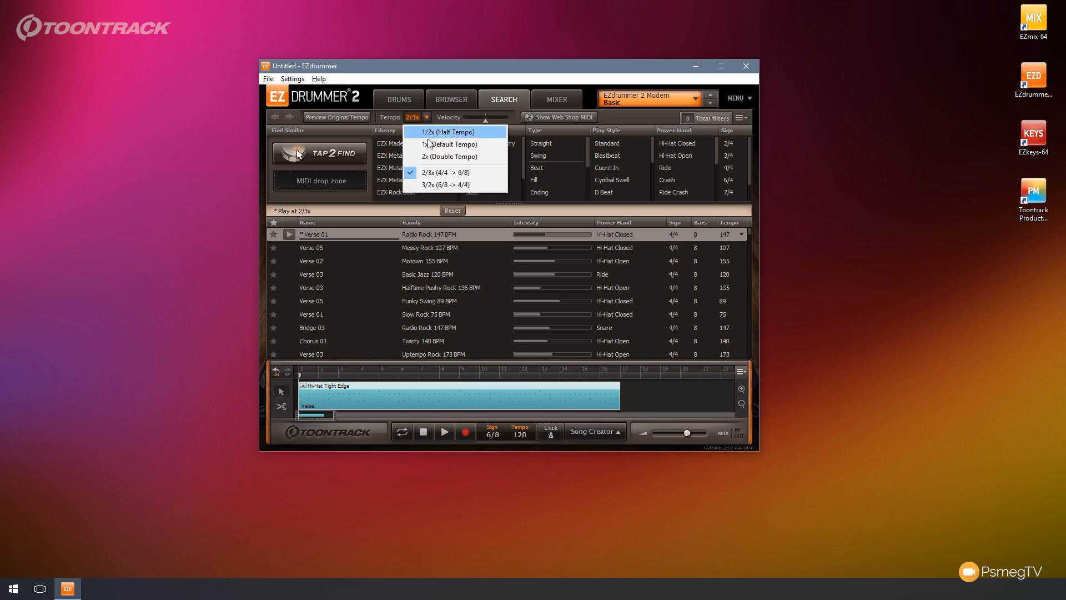
{"action": "left_click", "coordinate": [449, 144]}
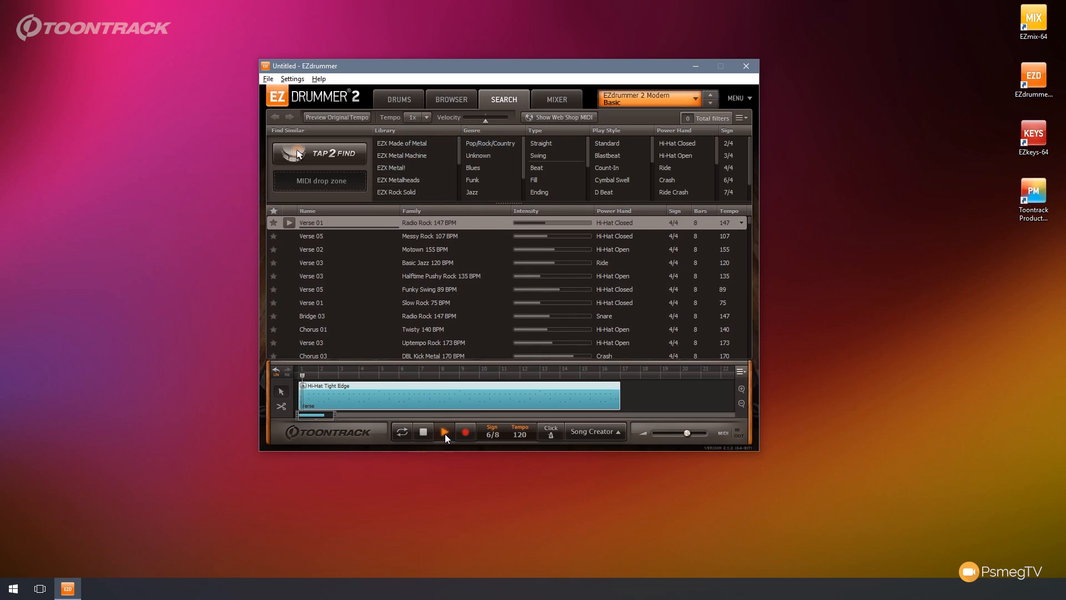
{"action": "left_click", "coordinate": [443, 431]}
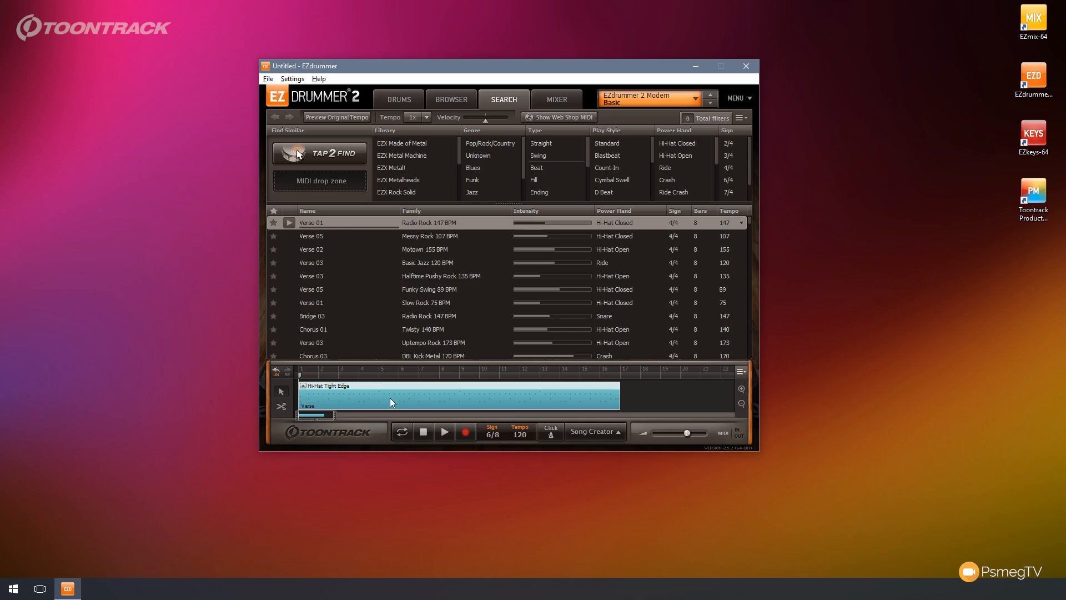
{"action": "mouse_move", "coordinate": [333, 391]}
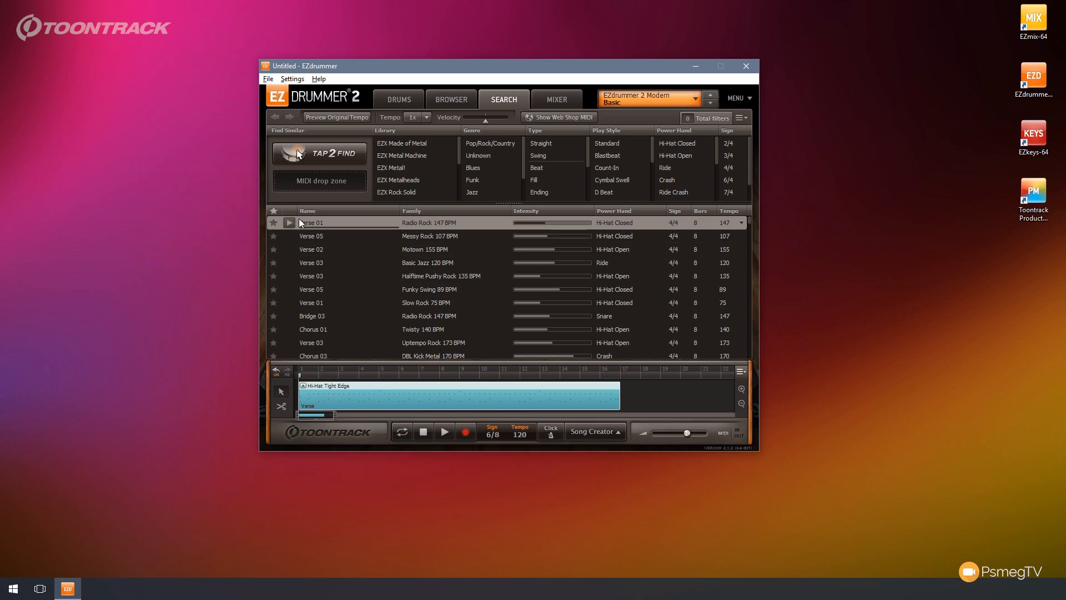
{"action": "mouse_move", "coordinate": [343, 265]}
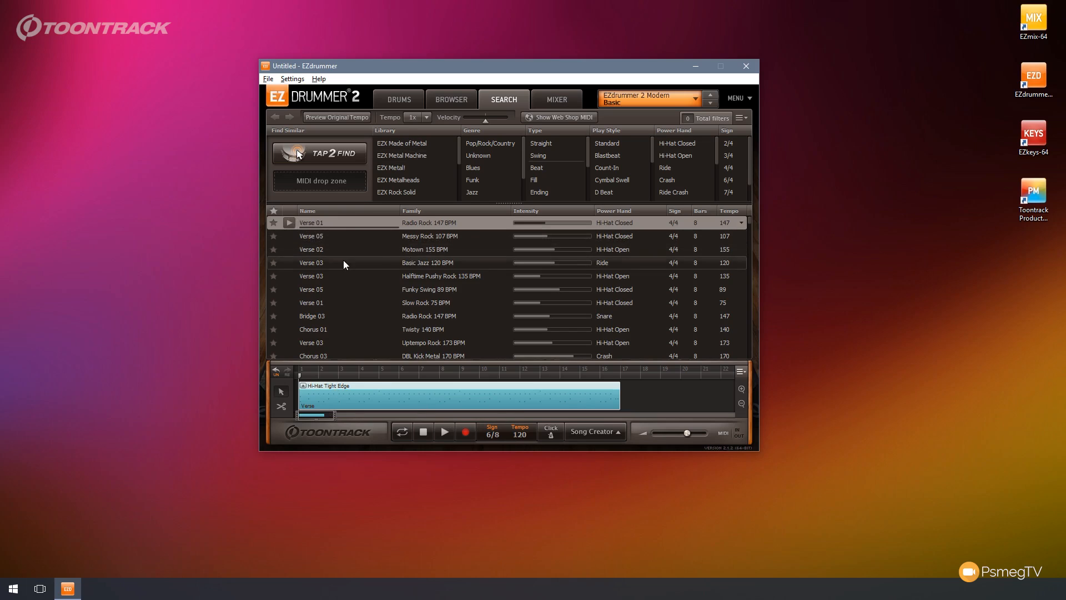
{"action": "mouse_move", "coordinate": [346, 401]}
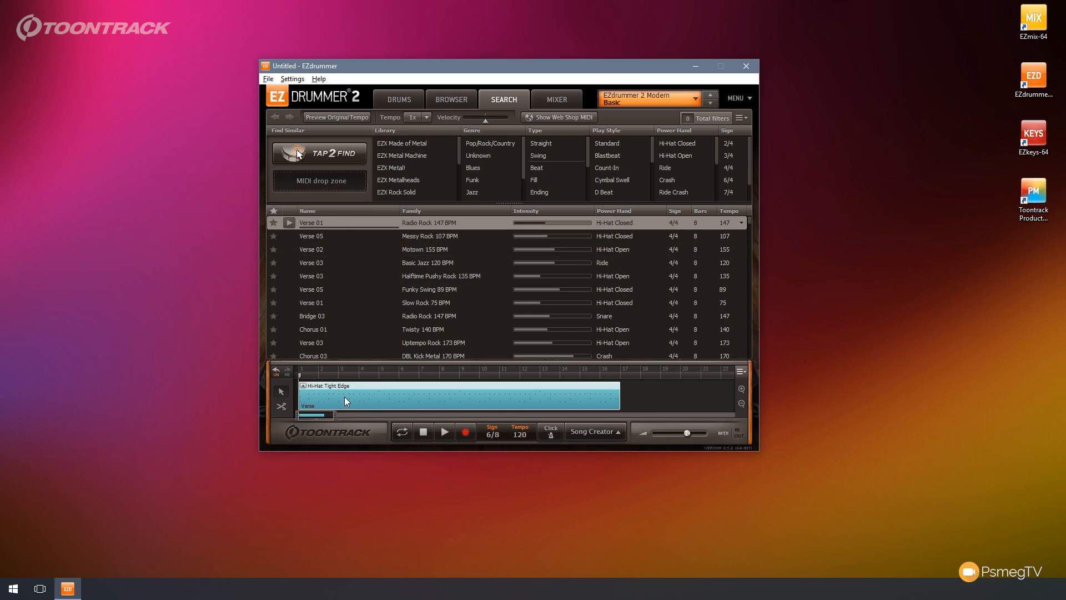
{"action": "mouse_move", "coordinate": [414, 155]}
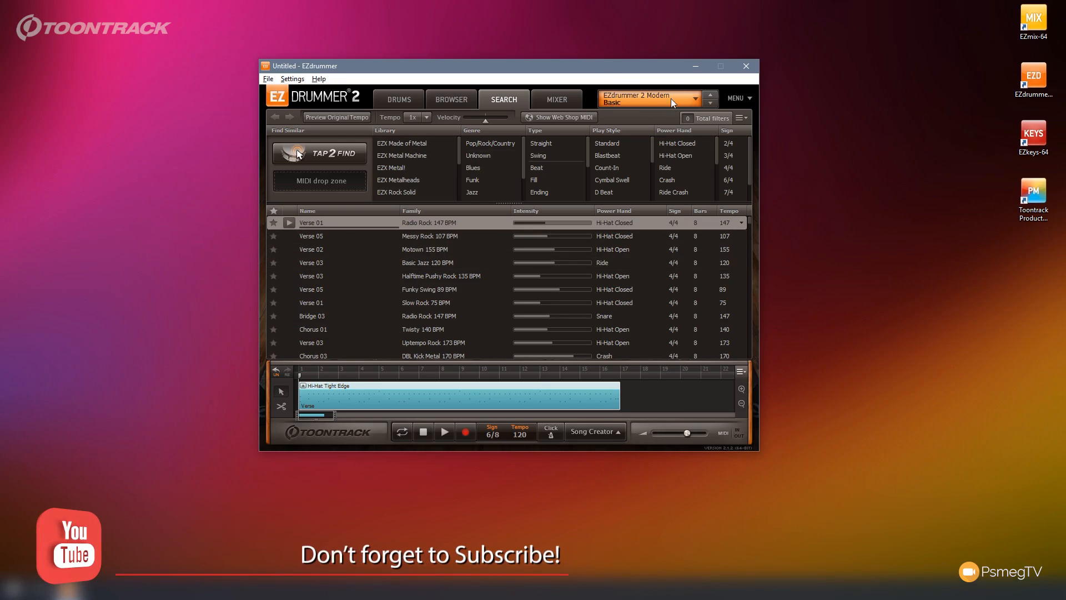
{"action": "mouse_move", "coordinate": [591, 105]}
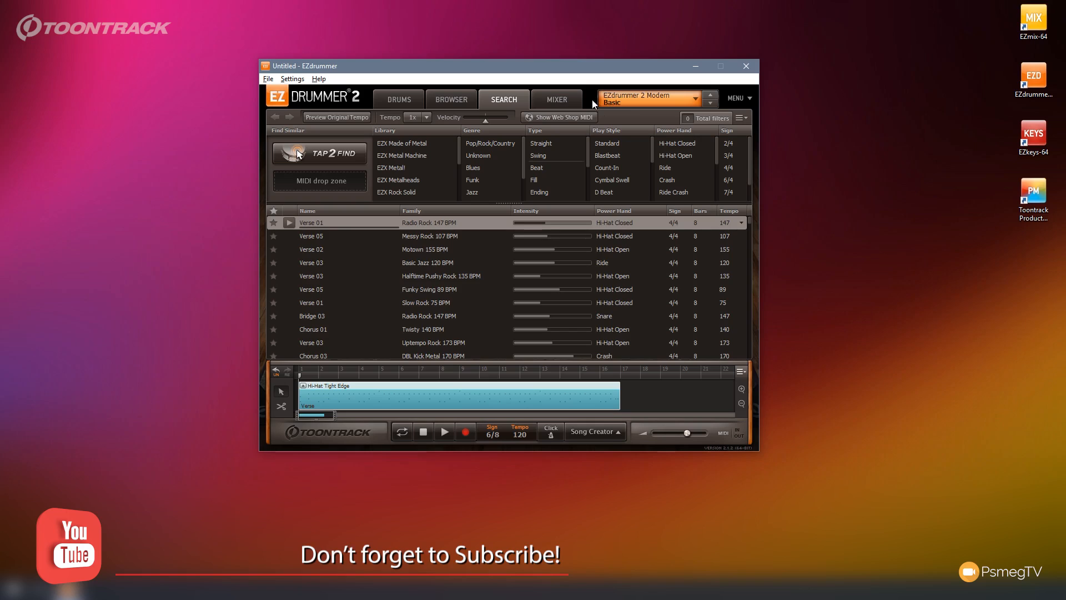
{"action": "mouse_move", "coordinate": [638, 110]}
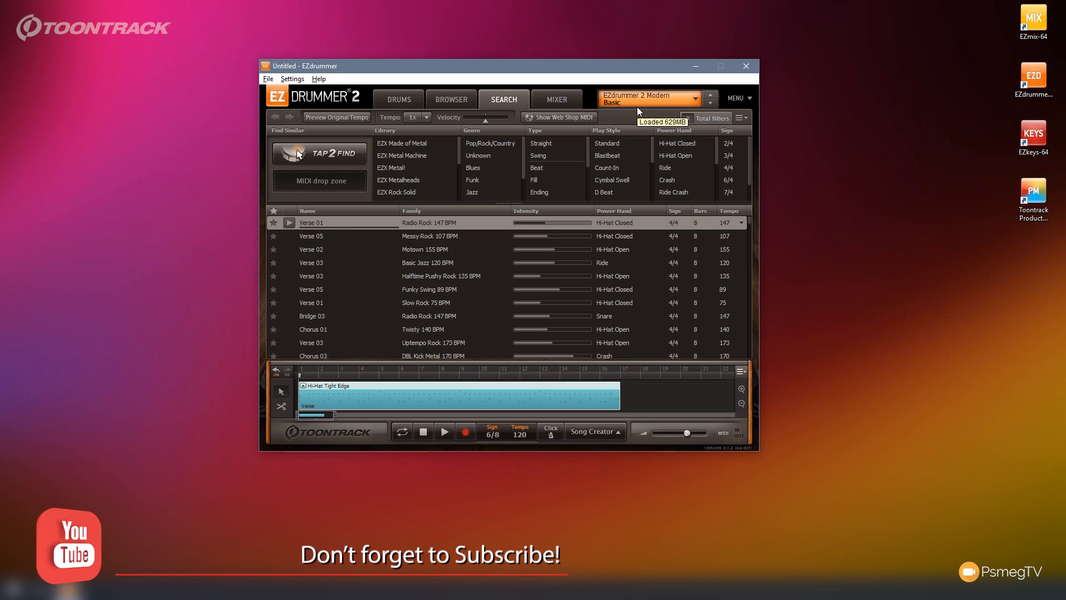
{"action": "mouse_move", "coordinate": [650, 106]}
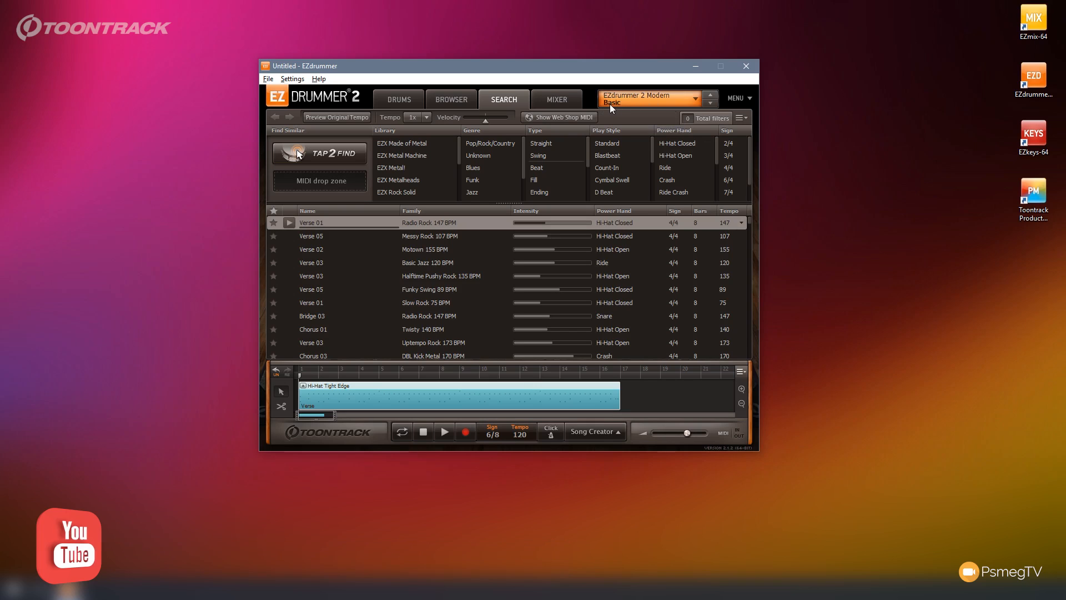
- Load the Made of Metal > Velvet Tone kit preset and return to the Drums view
{"action": "left_click", "coordinate": [710, 98]}
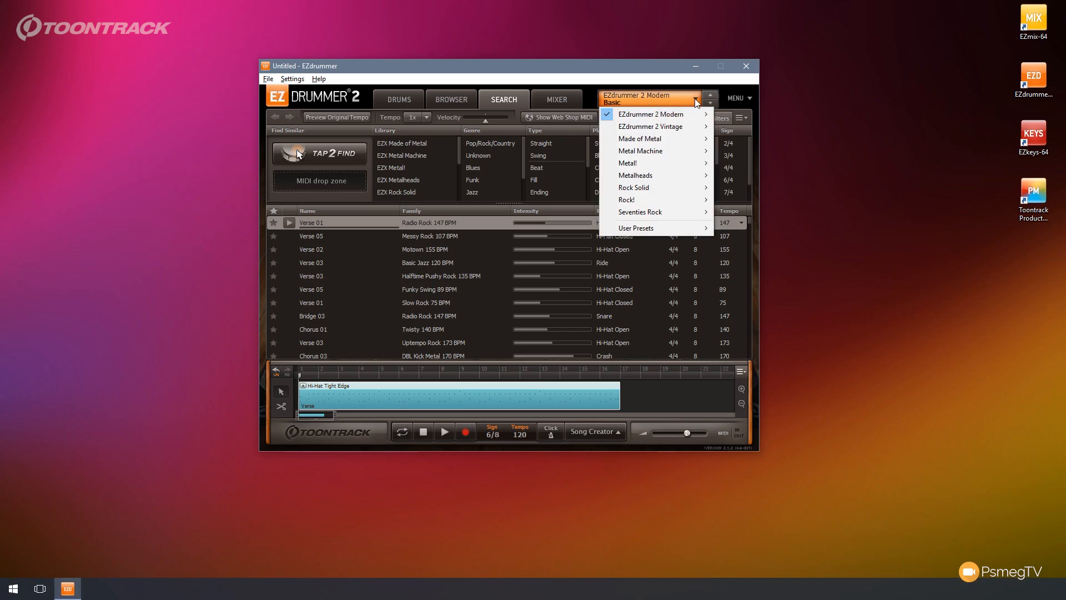
{"action": "mouse_move", "coordinate": [640, 139]}
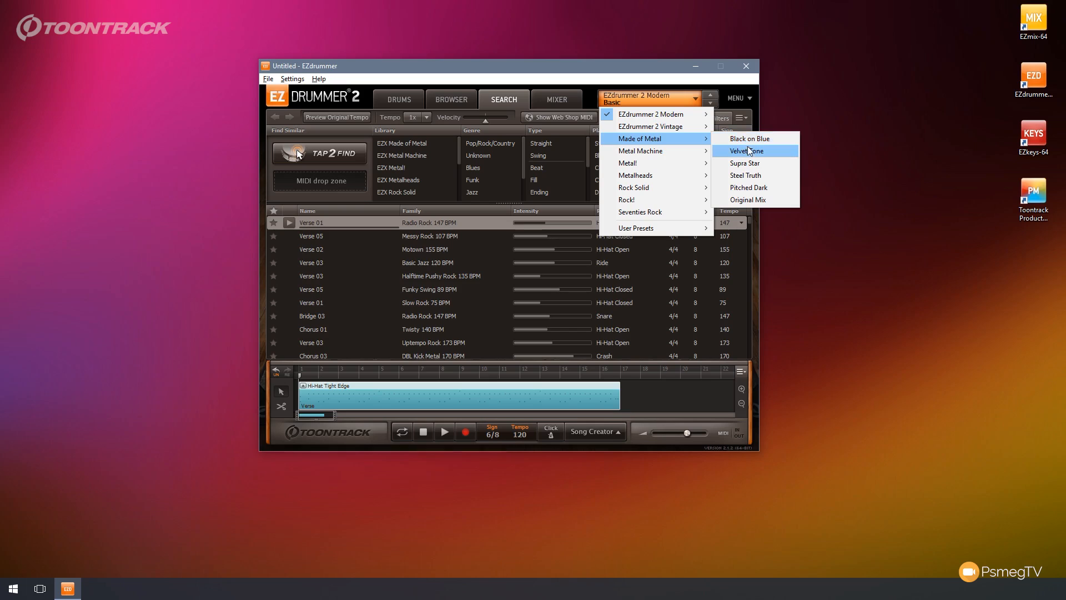
{"action": "left_click", "coordinate": [746, 151]}
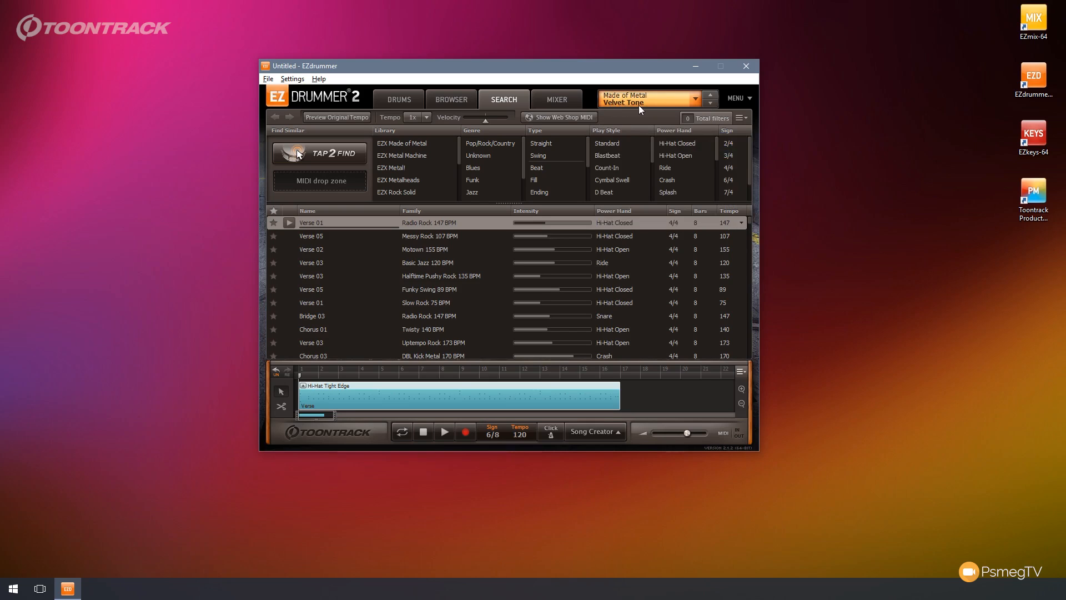
{"action": "mouse_move", "coordinate": [647, 99]}
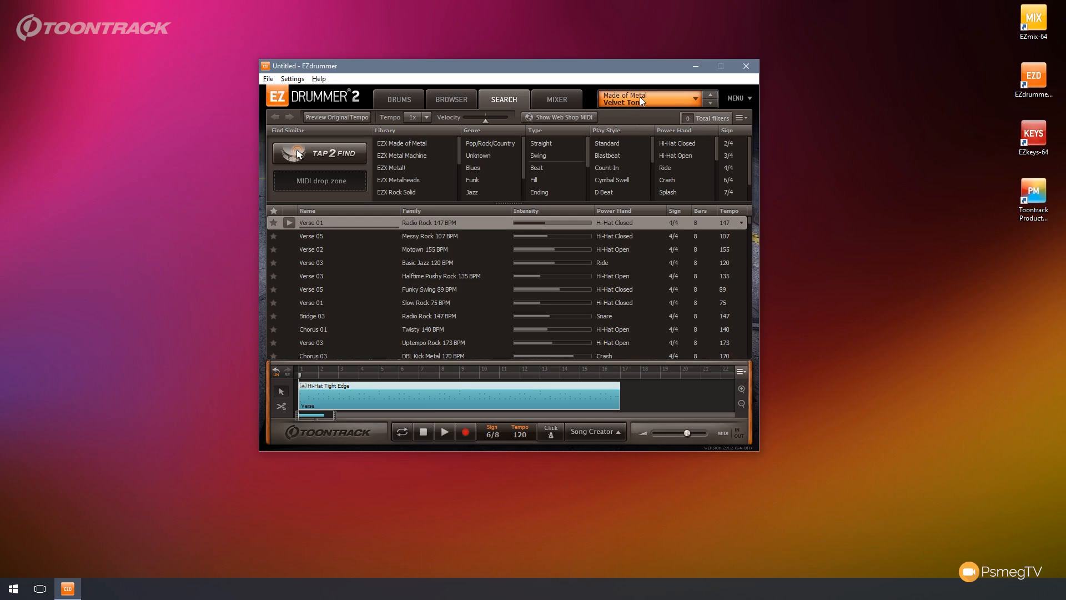
{"action": "mouse_move", "coordinate": [647, 99]}
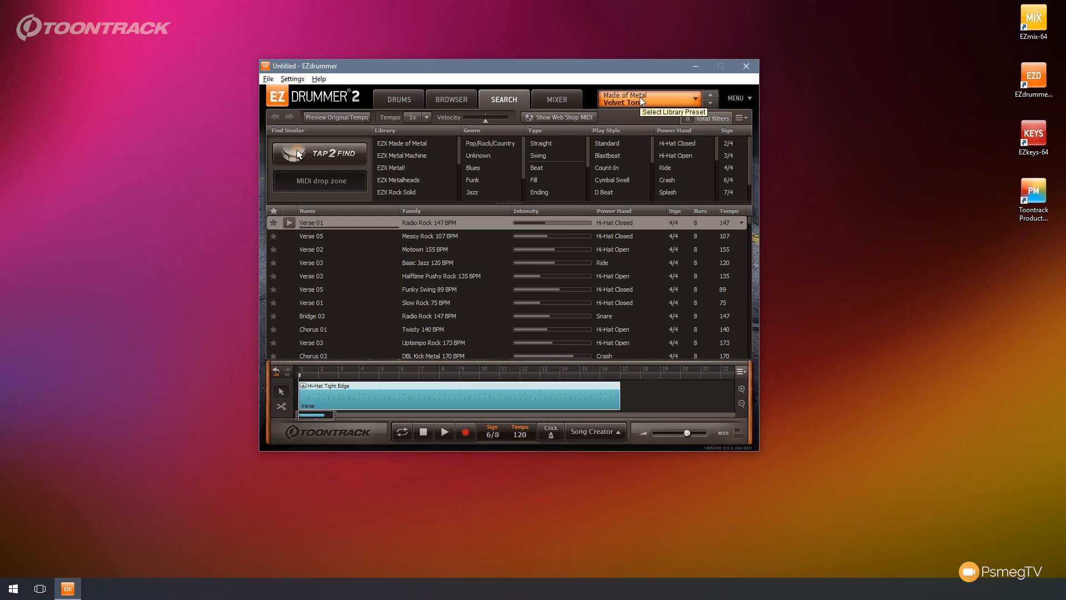
{"action": "left_click", "coordinate": [398, 99]}
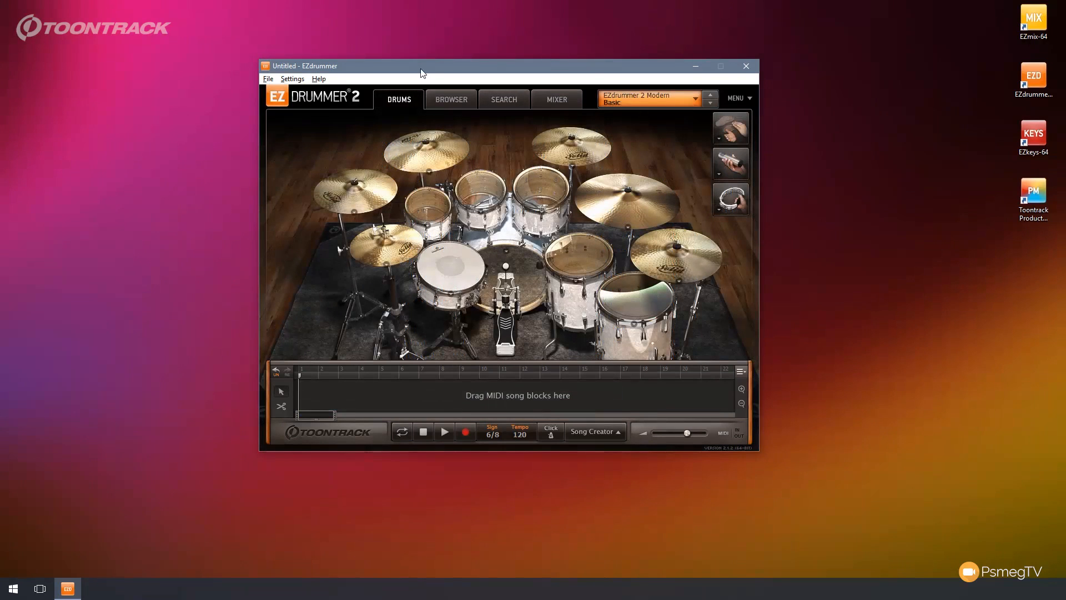